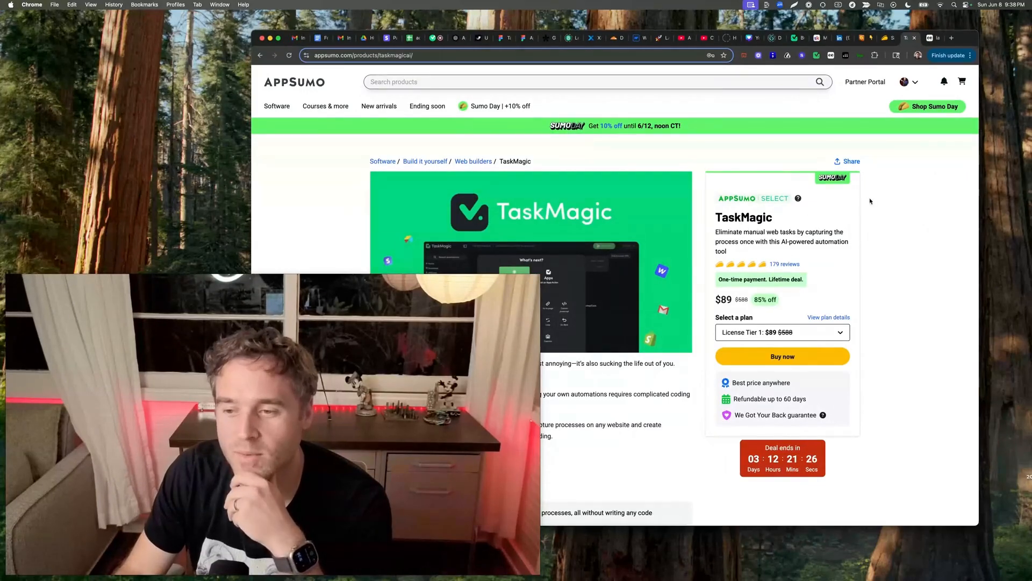
{"action": "mouse_move", "coordinate": [888, 216]}
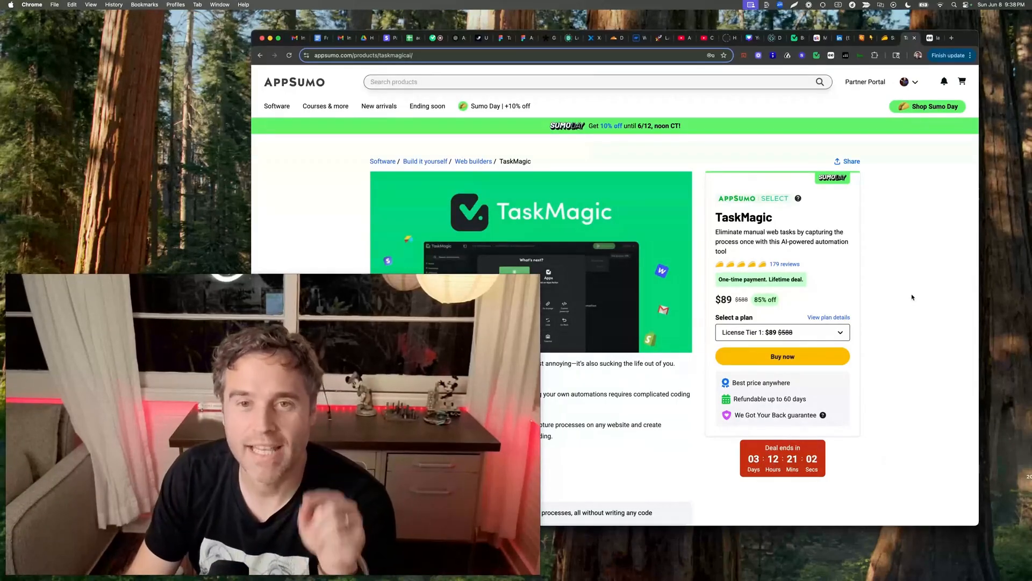
{"action": "mouse_move", "coordinate": [939, 237]}
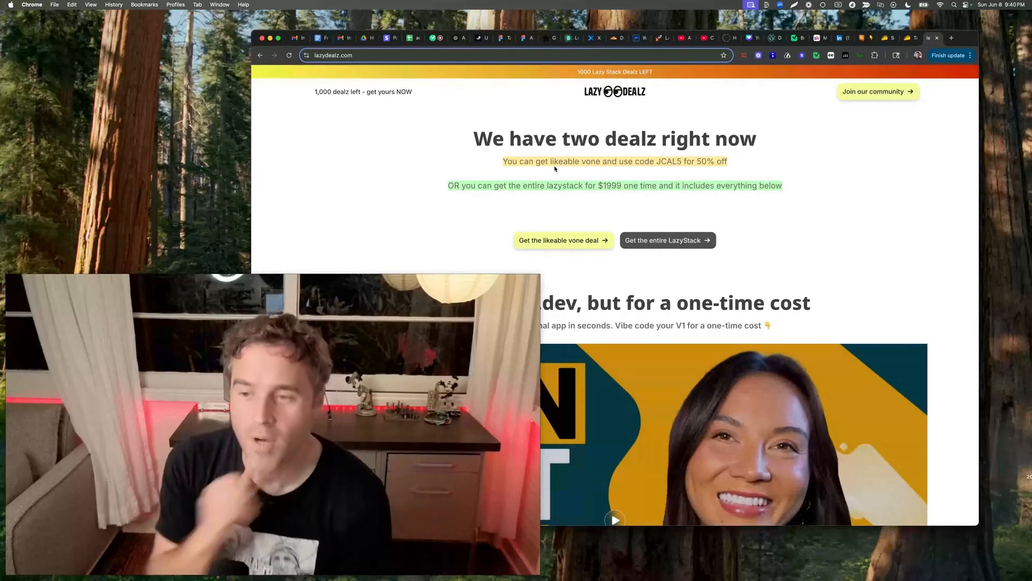
{"action": "mouse_move", "coordinate": [426, 110]}
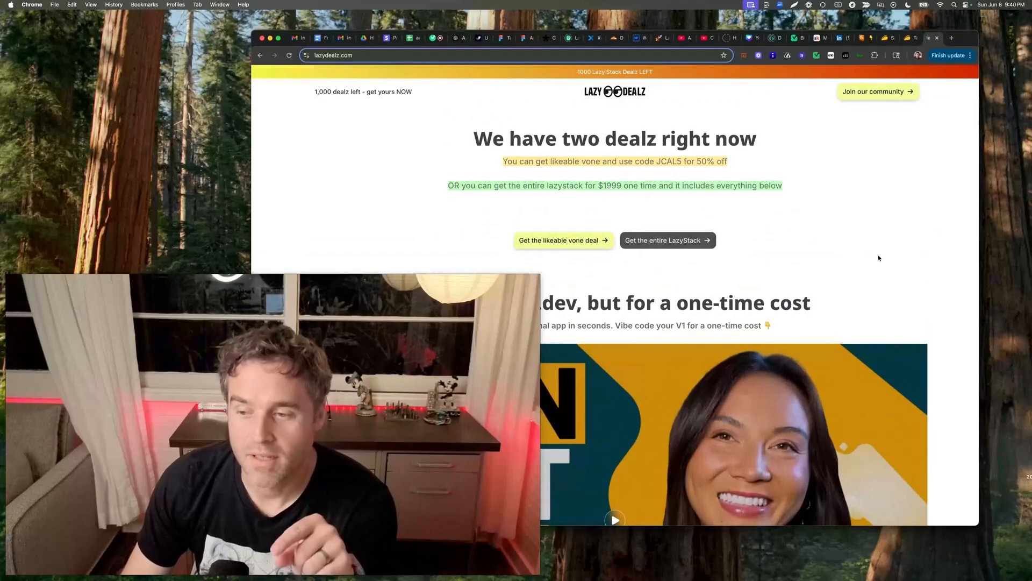
Step: Scroll through the one-time-cost deal, refund and Lazy Stack bundle sections of the deals page
{"action": "scroll", "scroll_direction": "down", "scroll_amount": 3}
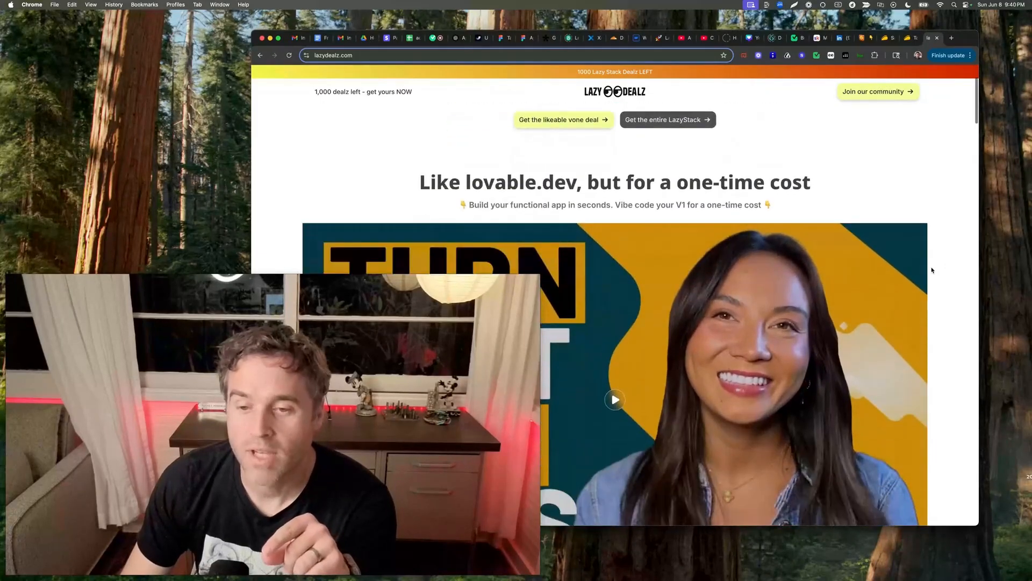
{"action": "scroll", "scroll_direction": "down", "scroll_amount": 3}
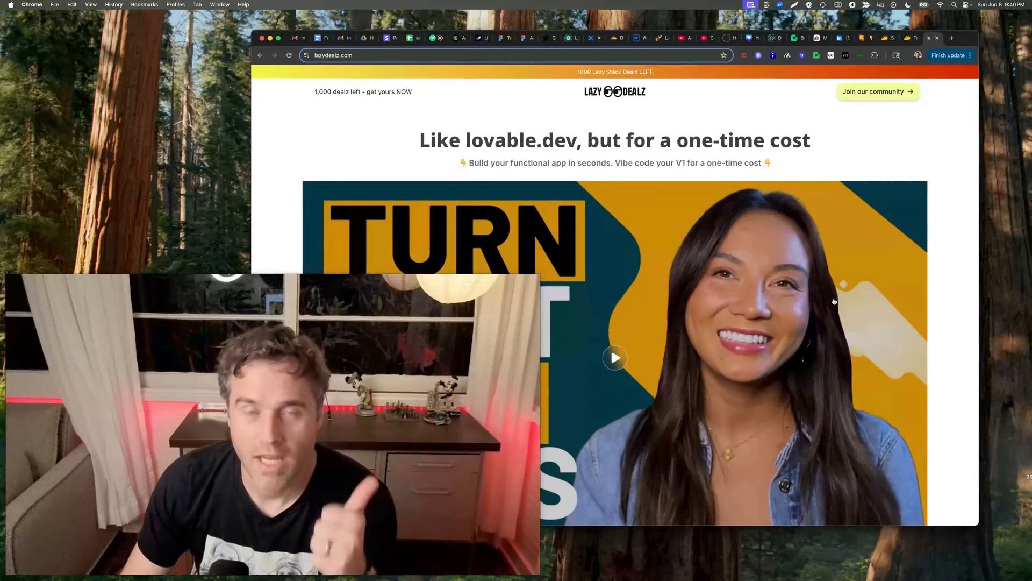
{"action": "scroll", "scroll_direction": "down", "scroll_amount": 3}
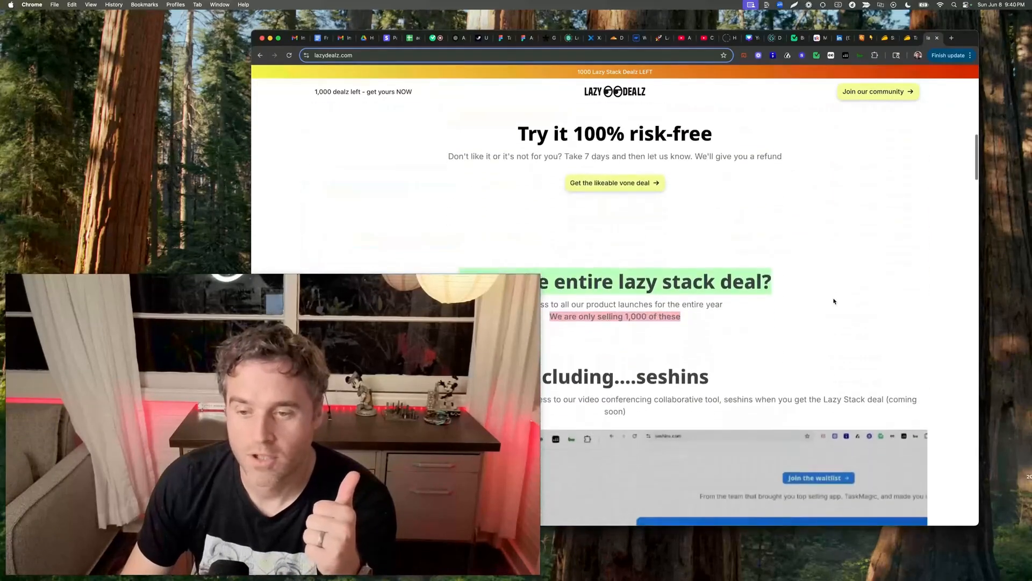
{"action": "scroll", "scroll_direction": "down", "scroll_amount": 3}
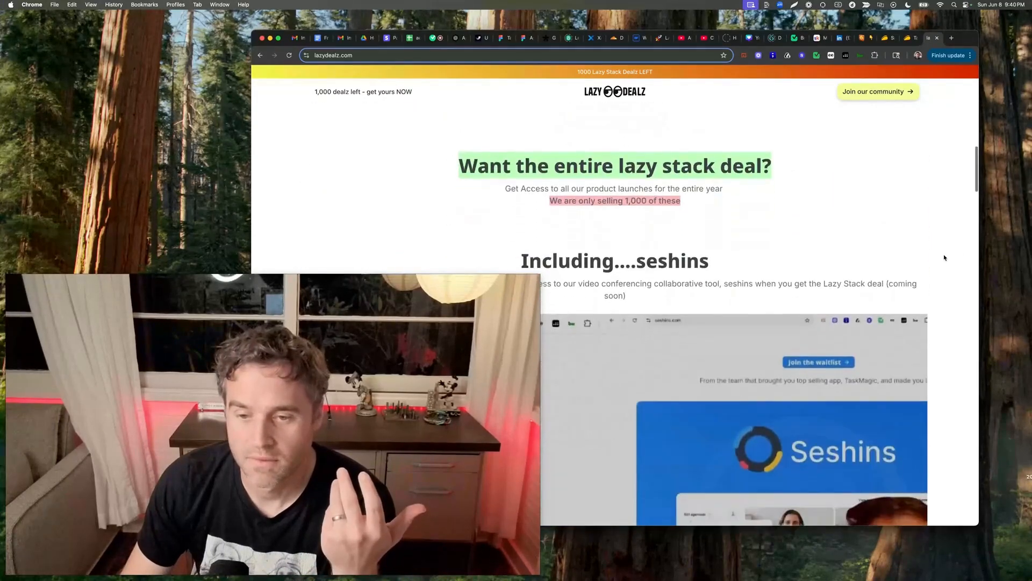
{"action": "scroll", "scroll_direction": "down", "scroll_amount": 3}
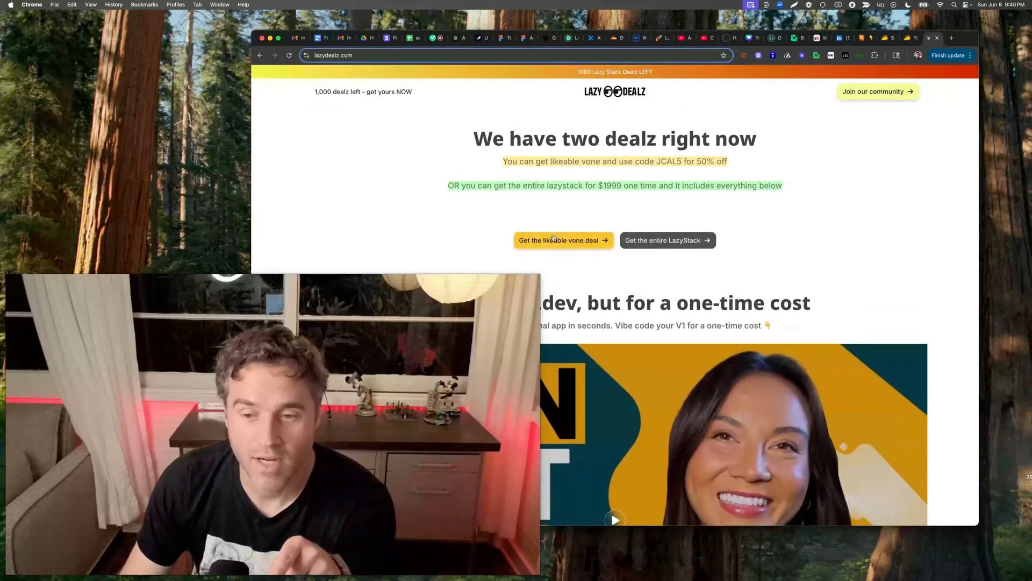
{"action": "mouse_move", "coordinate": [909, 281]}
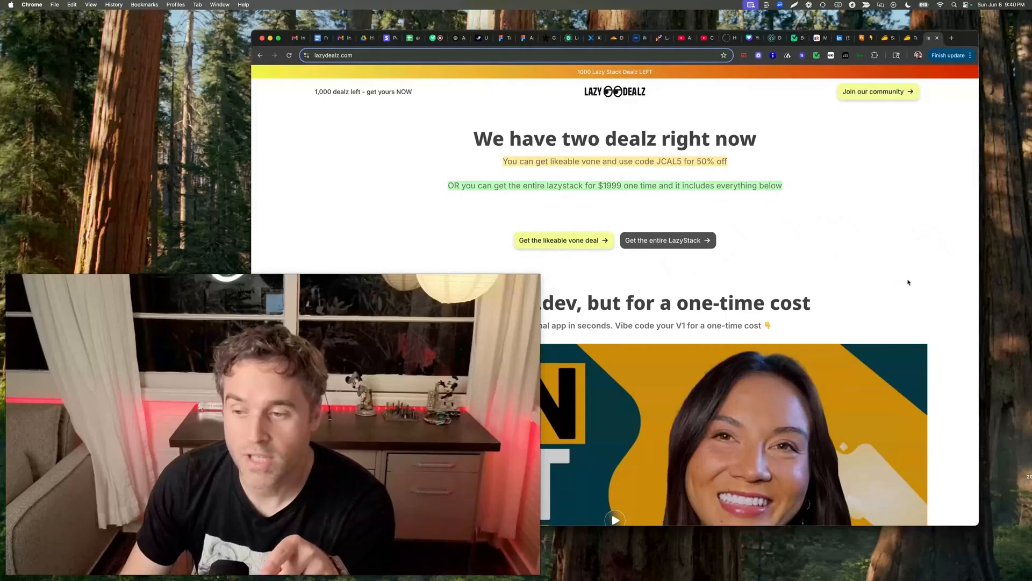
Step: Scroll to the Seshins section and reload the page so the count reads 983 dealz left
{"action": "scroll", "scroll_direction": "down", "scroll_amount": 3}
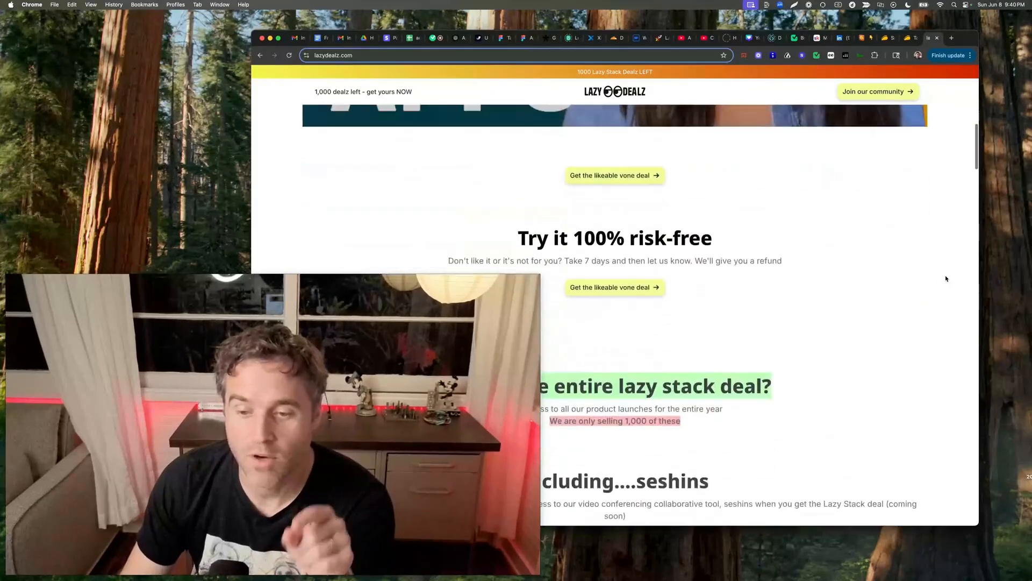
{"action": "scroll", "scroll_direction": "down", "scroll_amount": 3}
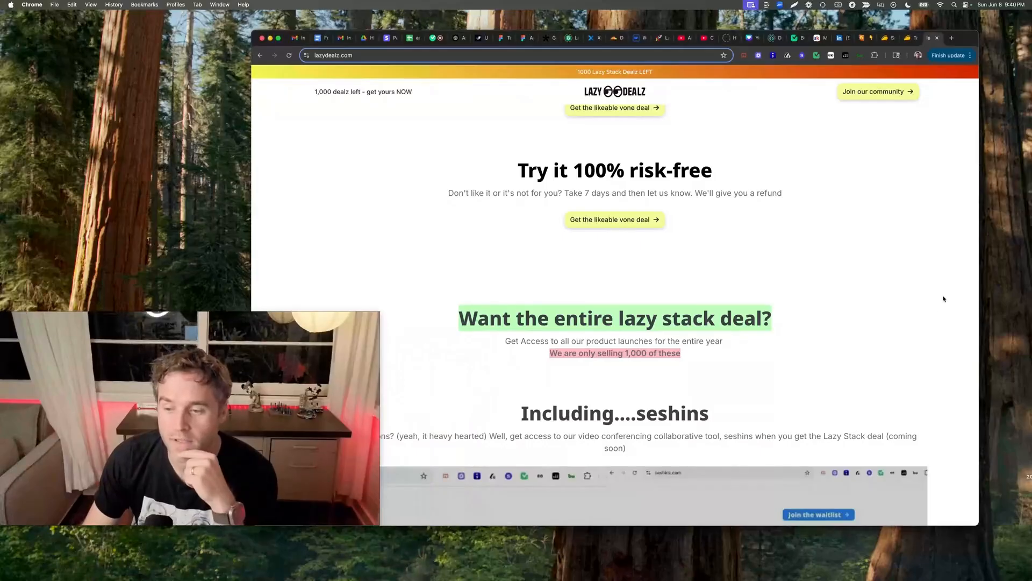
{"action": "scroll", "scroll_direction": "down", "scroll_amount": 3}
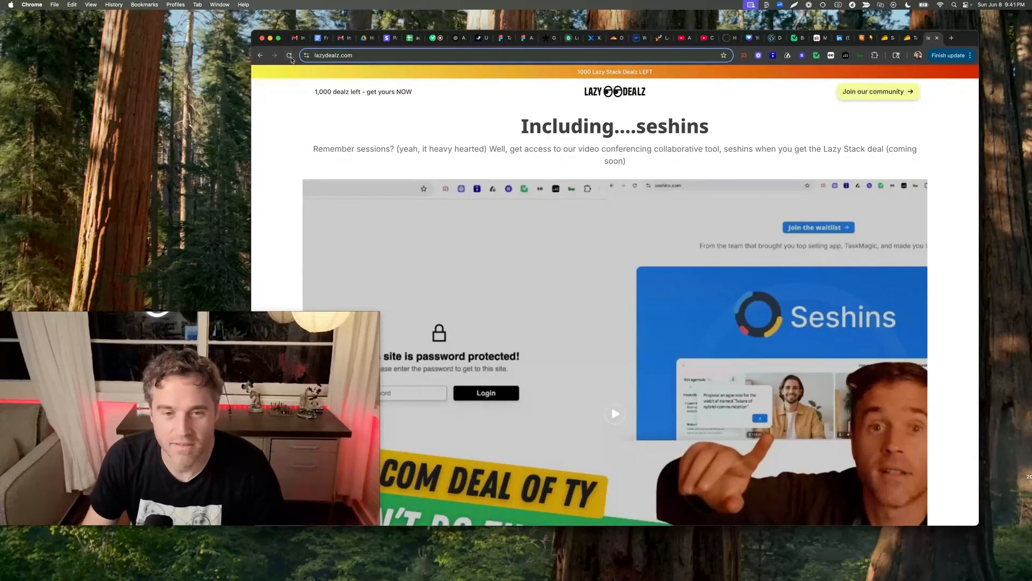
{"action": "left_click", "coordinate": [289, 55]}
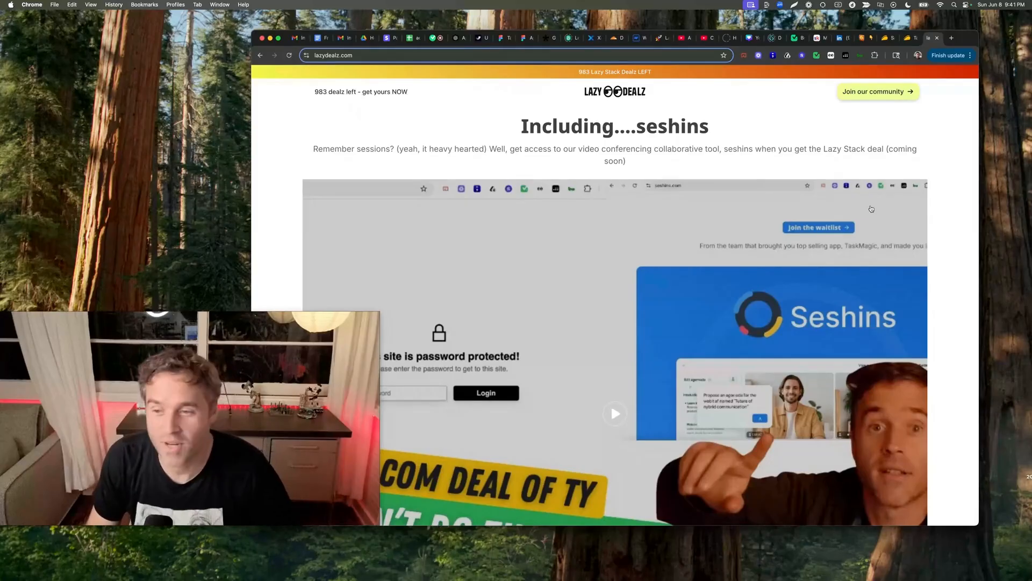
{"action": "mouse_move", "coordinate": [948, 200]}
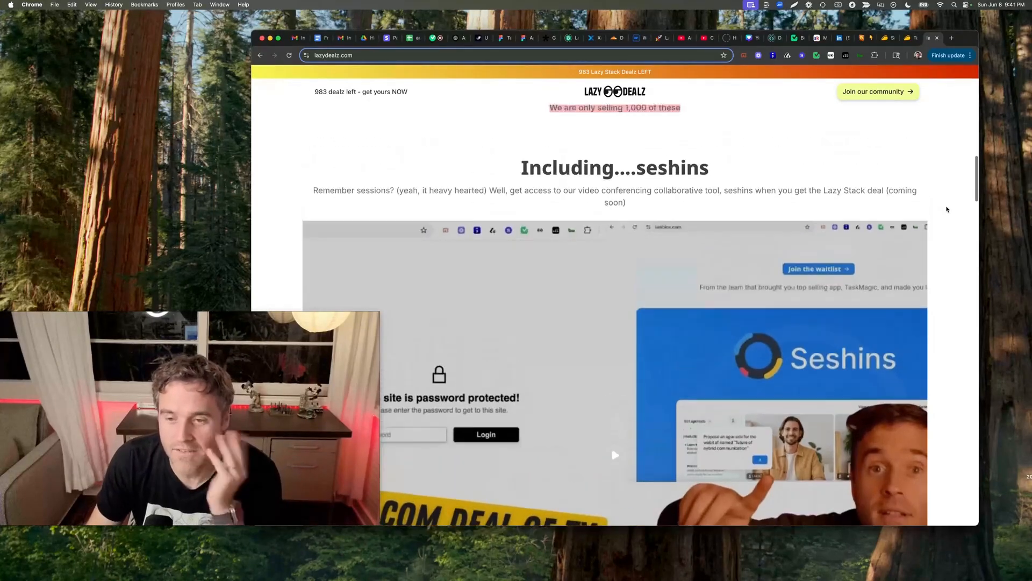
Step: Scroll back down to the Seshins video-conferencing section bundled with the Lazy Stack
{"action": "scroll", "scroll_direction": "down", "scroll_amount": 3}
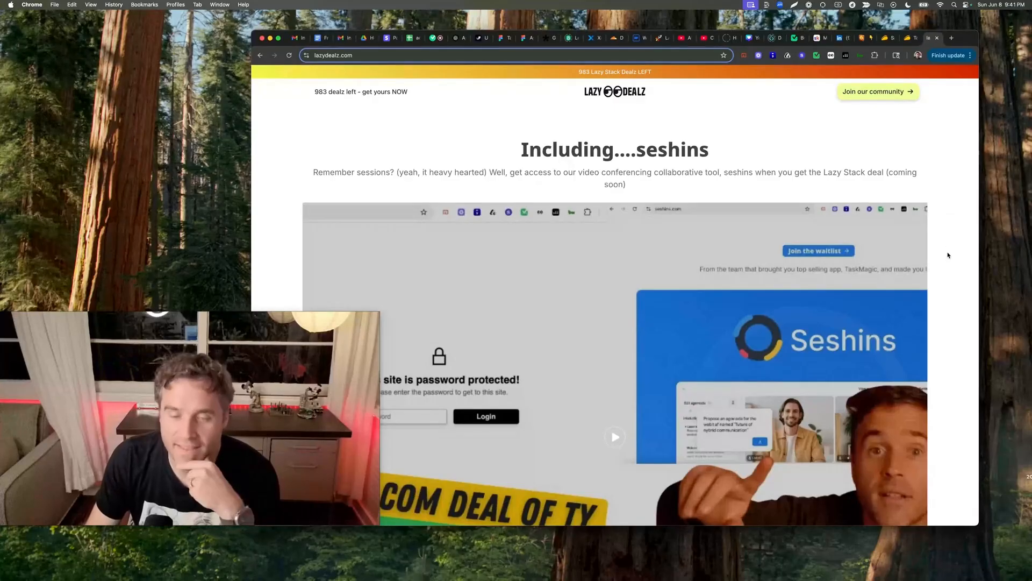
{"action": "scroll", "scroll_direction": "down", "scroll_amount": 3}
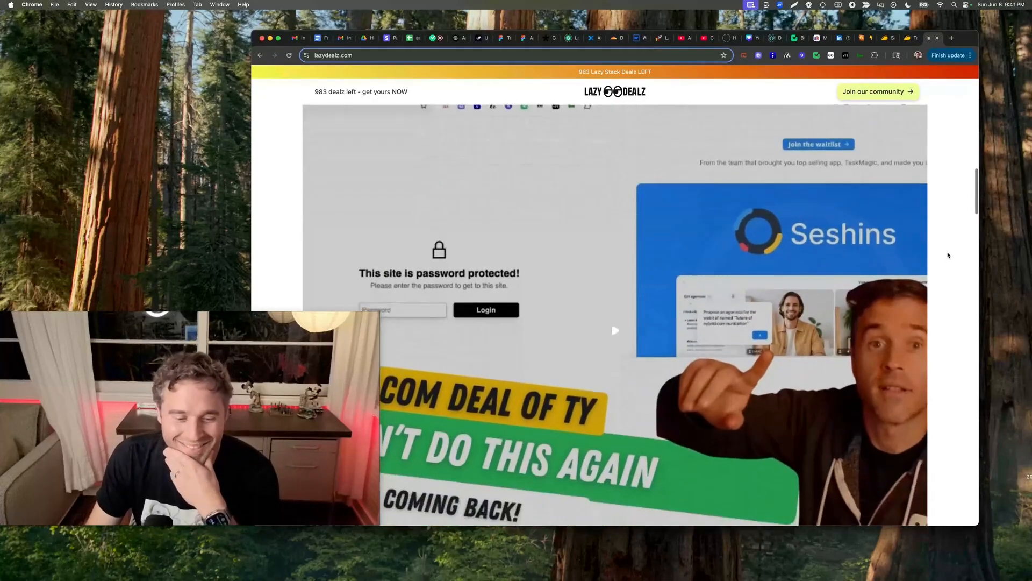
{"action": "scroll", "scroll_direction": "down", "scroll_amount": 3}
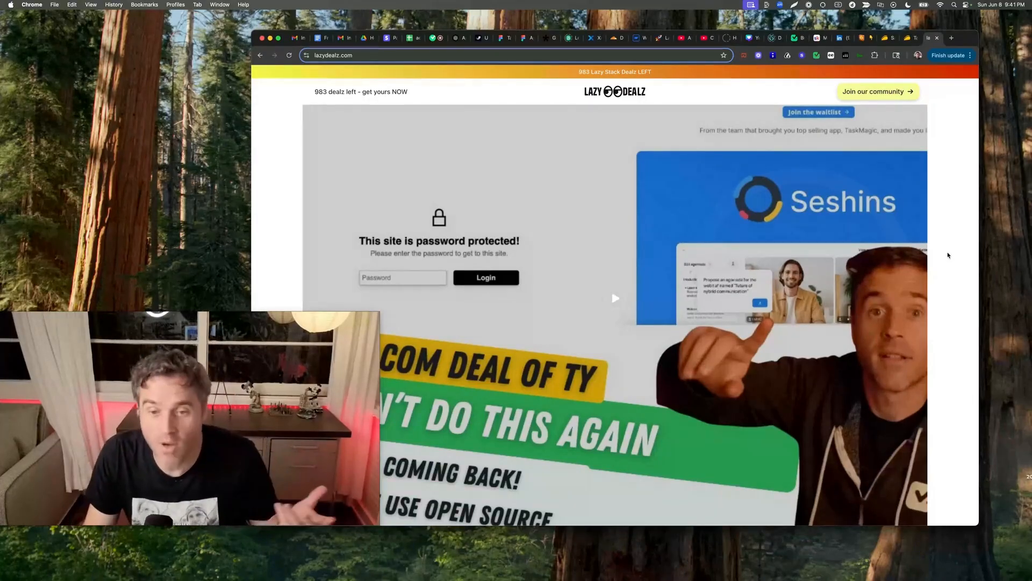
{"action": "scroll", "scroll_direction": "down", "scroll_amount": 3}
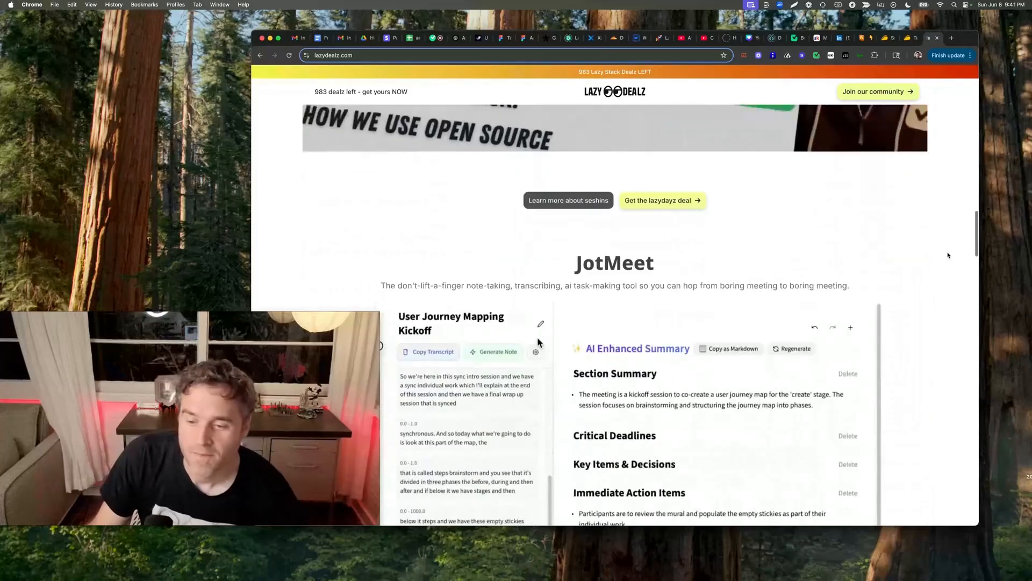
{"action": "scroll", "scroll_direction": "down", "scroll_amount": 3}
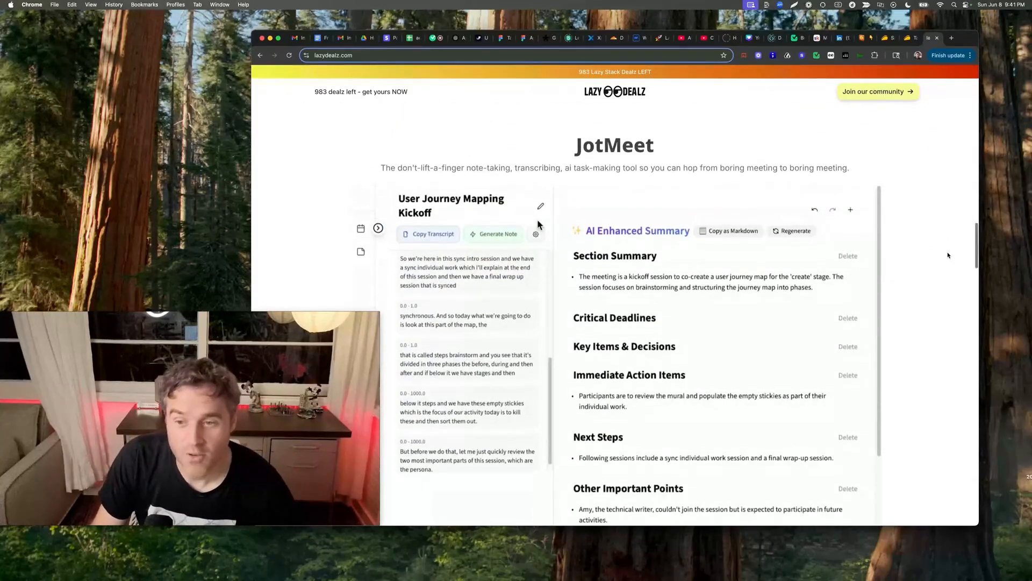
{"action": "scroll", "scroll_direction": "down", "scroll_amount": 3}
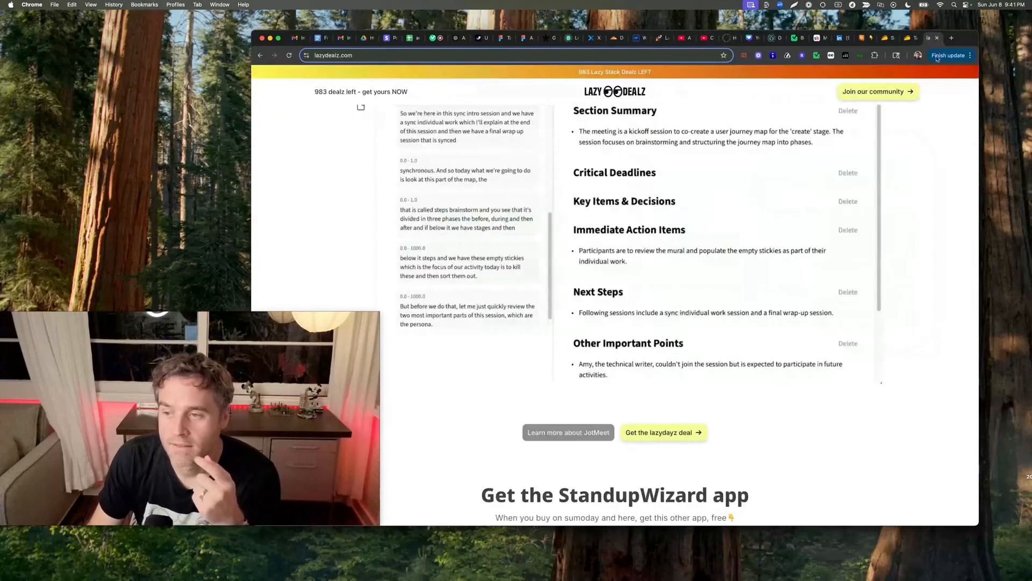
{"action": "scroll", "scroll_direction": "down", "scroll_amount": 3}
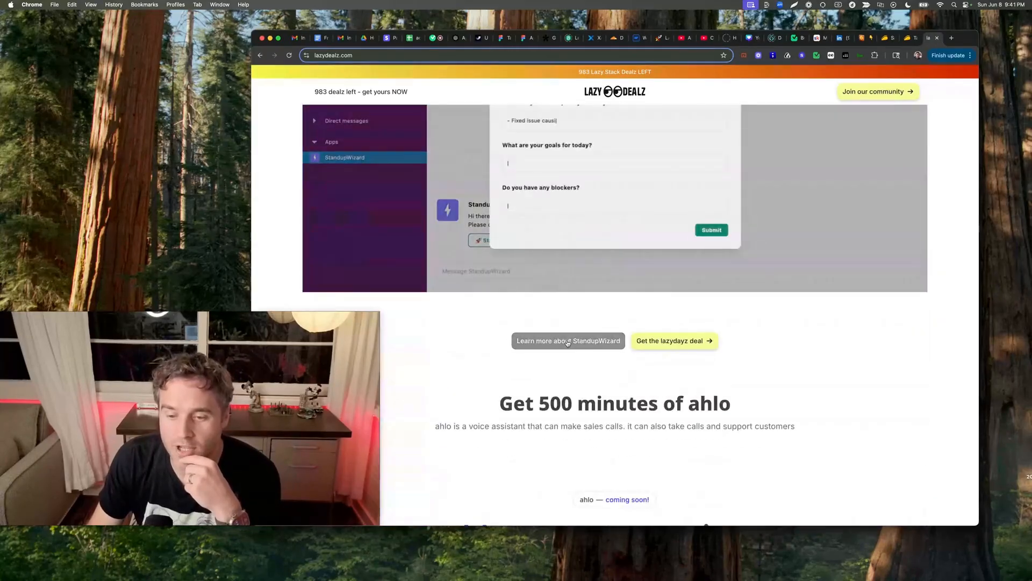
{"action": "left_click", "coordinate": [567, 340]}
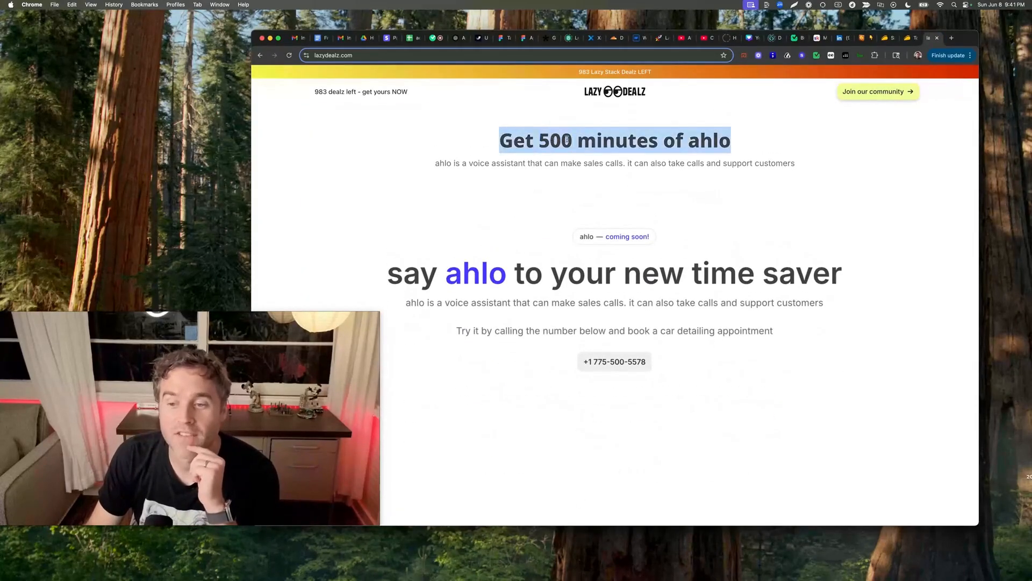
{"action": "left_click", "coordinate": [824, 204]}
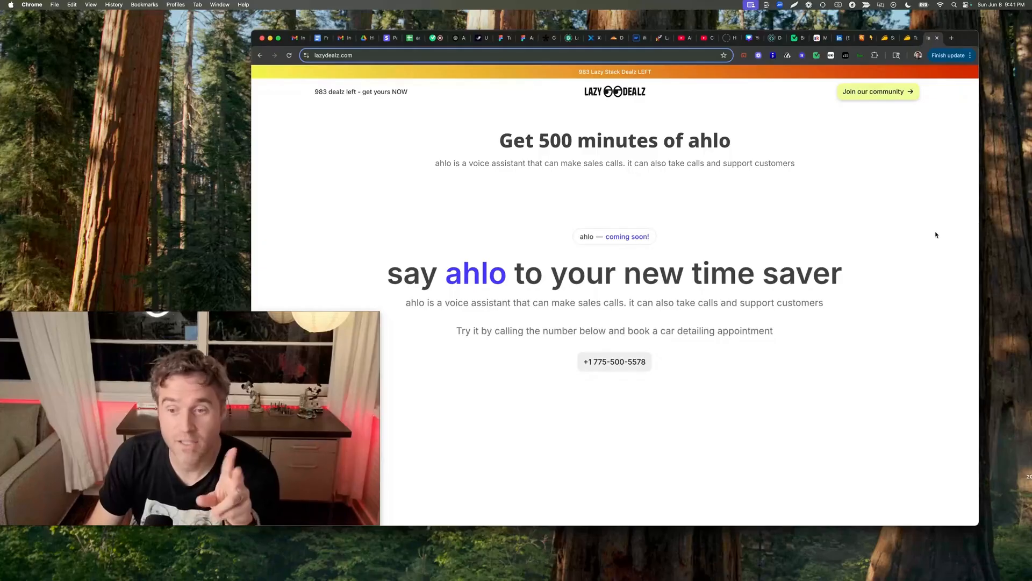
Step: Rename the Tavolo demo table's column A to 'Name'
{"action": "scroll", "scroll_direction": "down", "scroll_amount": 3}
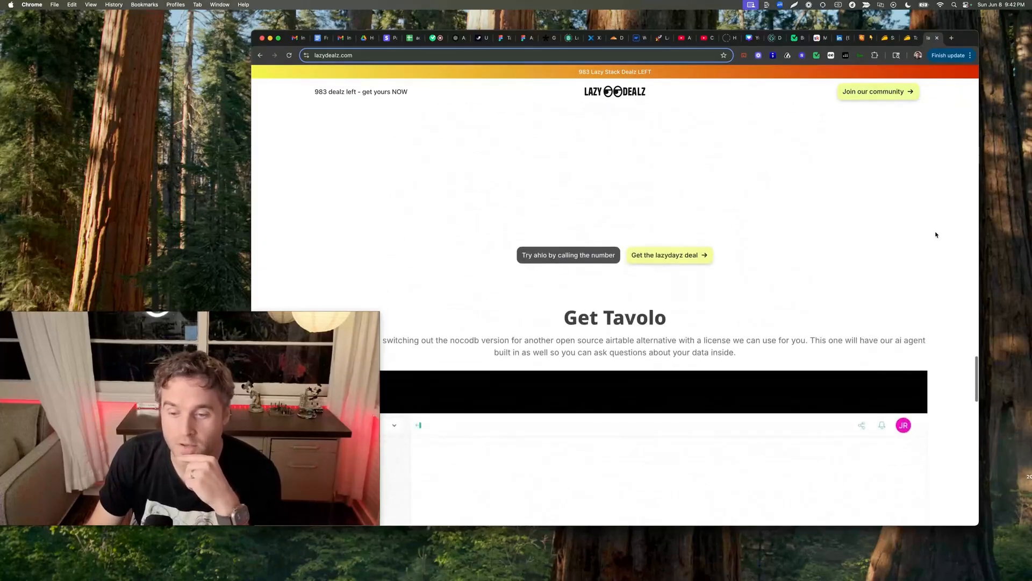
{"action": "scroll", "scroll_direction": "down", "scroll_amount": 3}
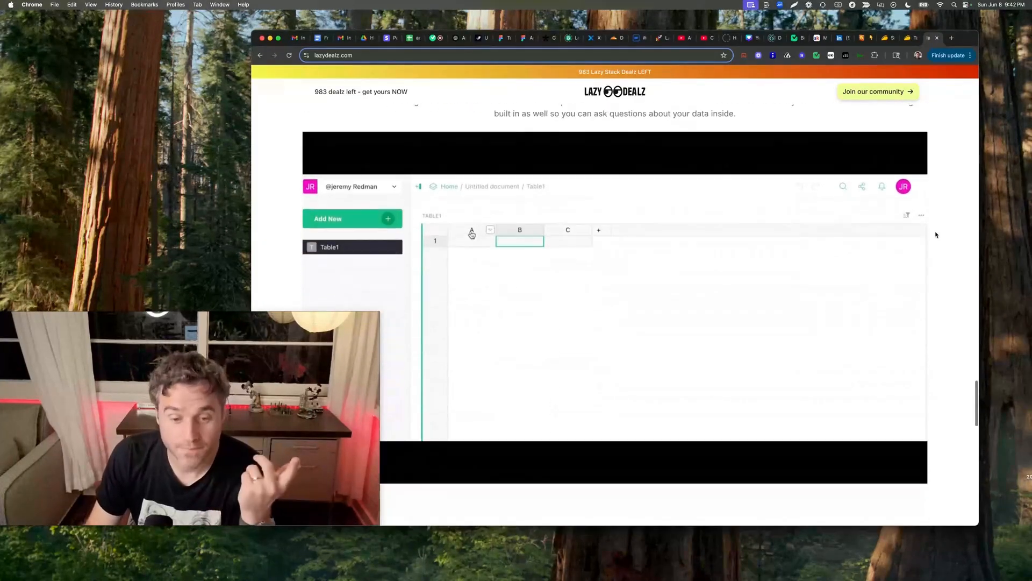
{"action": "left_click", "coordinate": [471, 232]}
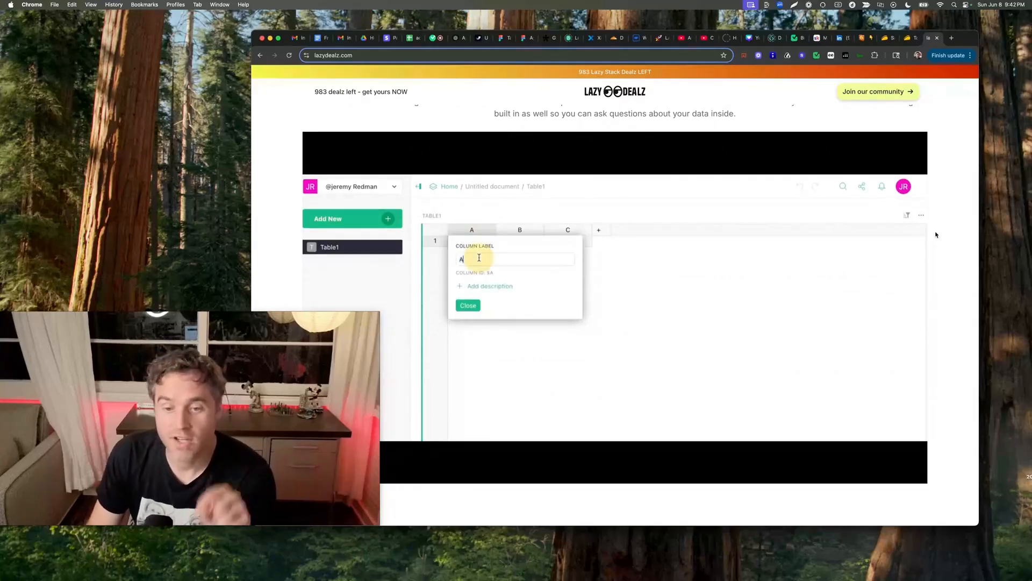
{"action": "type", "text": "Name"}
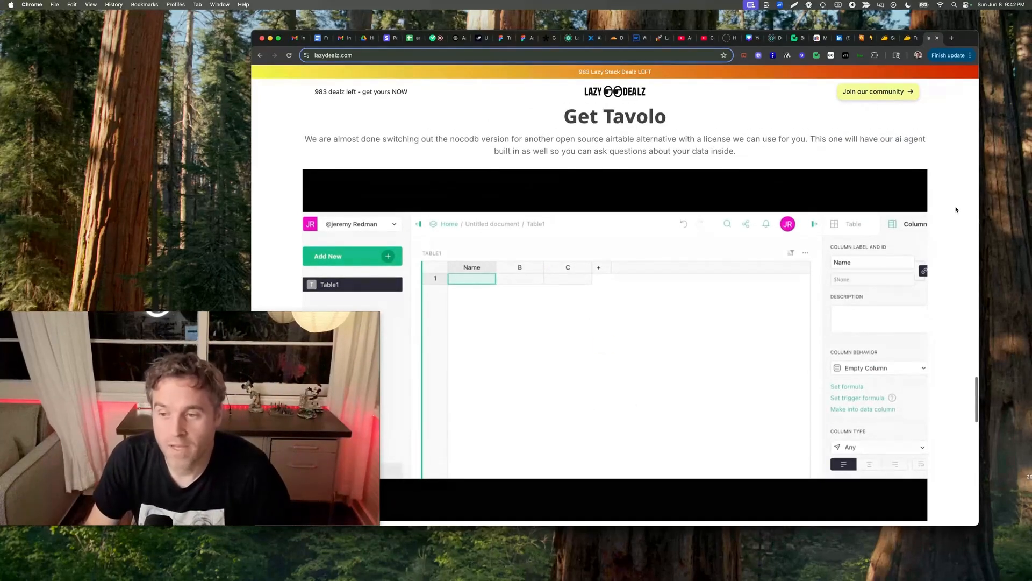
Step: Change column B's type to Attachment and dismiss the file picker
{"action": "left_click", "coordinate": [537, 267]}
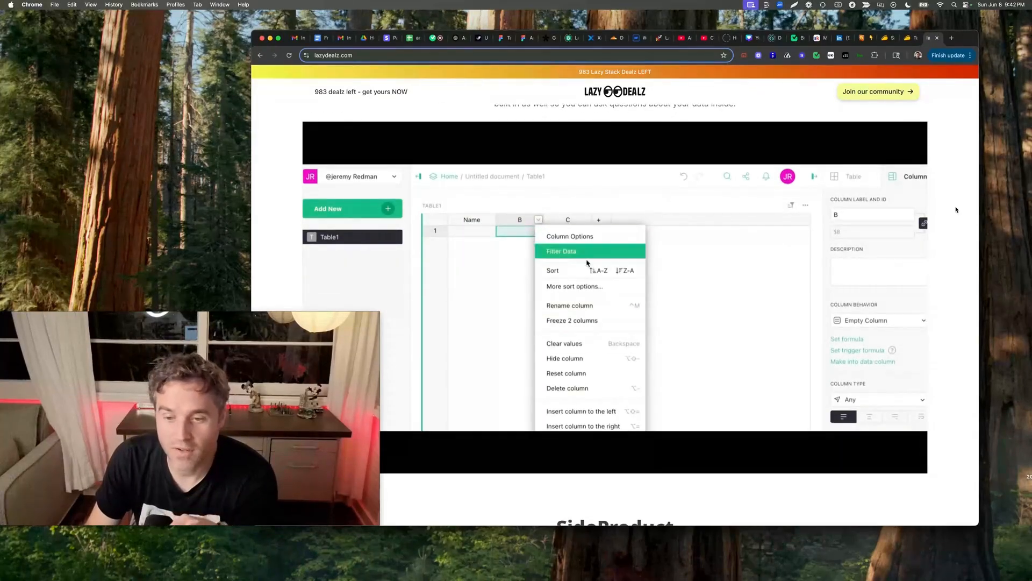
{"action": "mouse_move", "coordinate": [583, 237]}
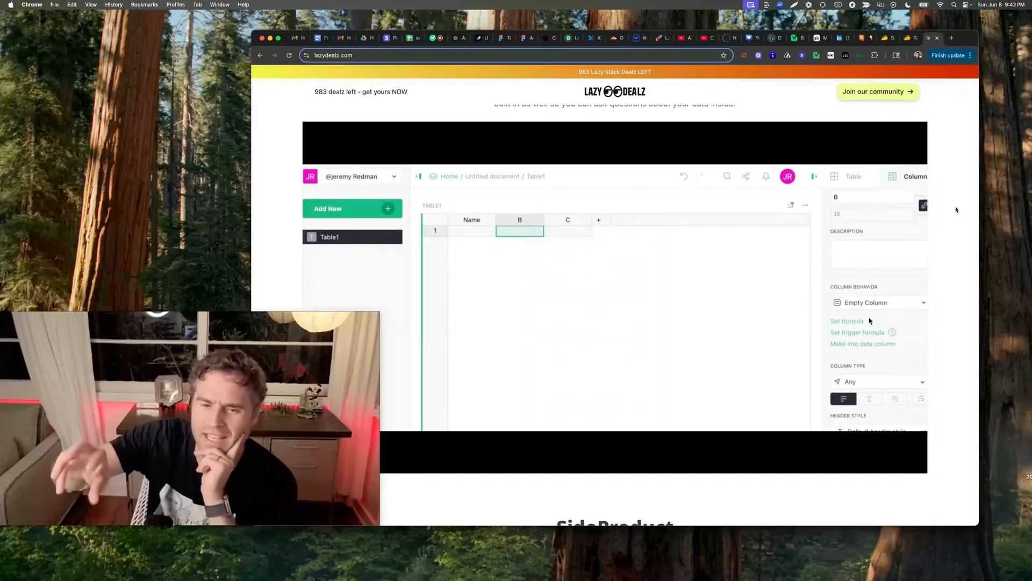
{"action": "scroll", "scroll_direction": "down", "scroll_amount": 3}
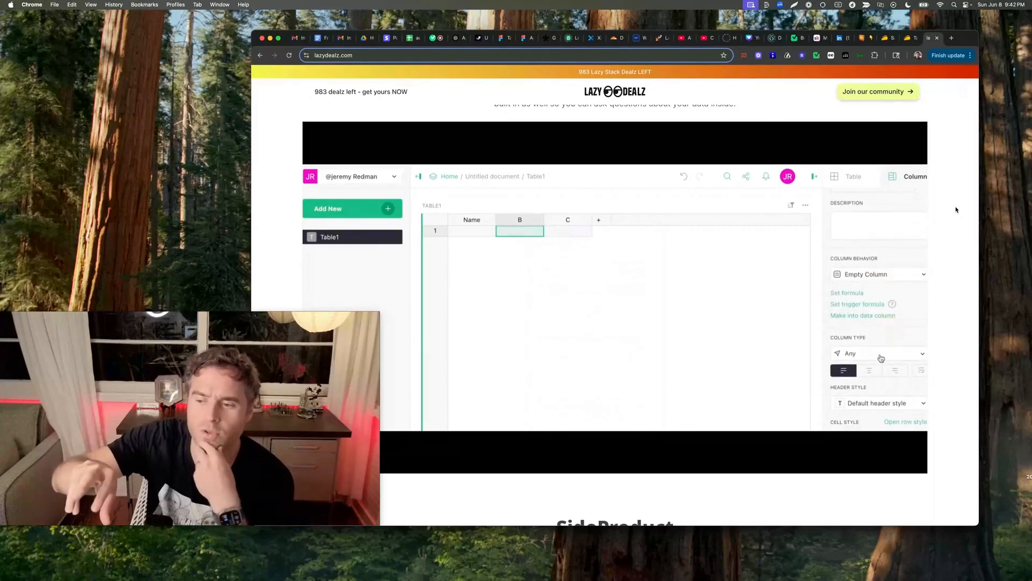
{"action": "left_click", "coordinate": [878, 352]}
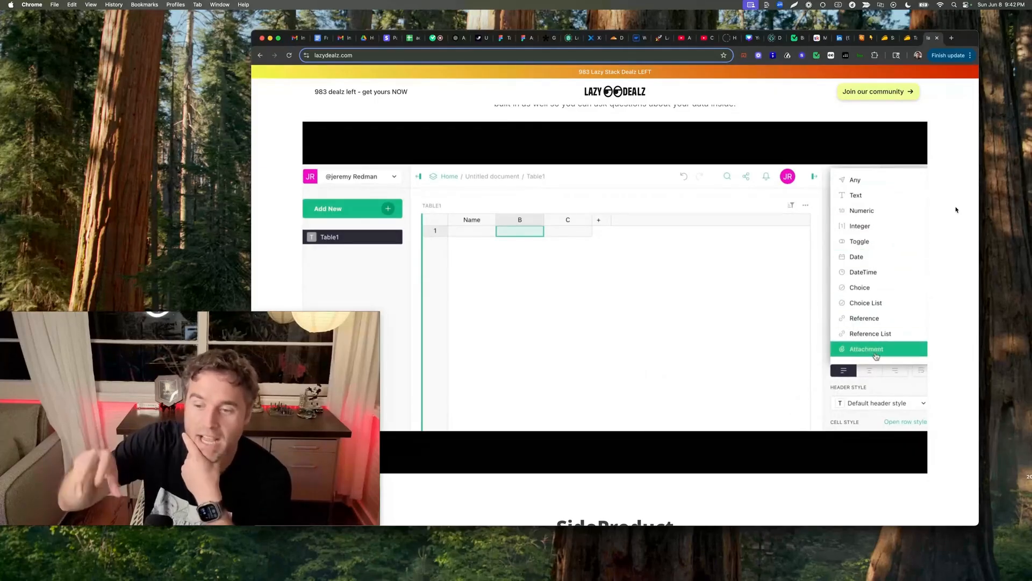
{"action": "left_click", "coordinate": [866, 349]}
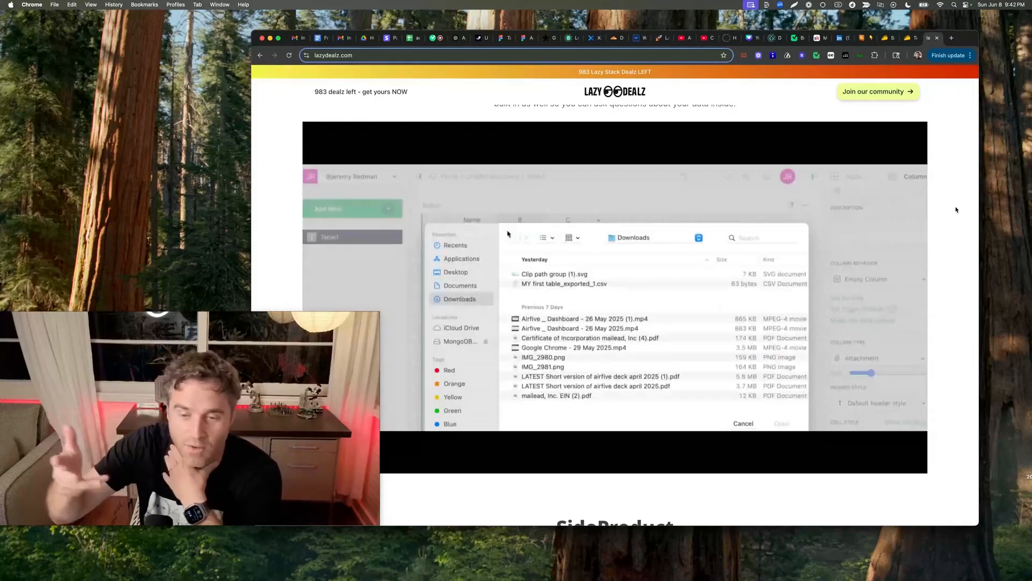
{"action": "left_click", "coordinate": [743, 423]}
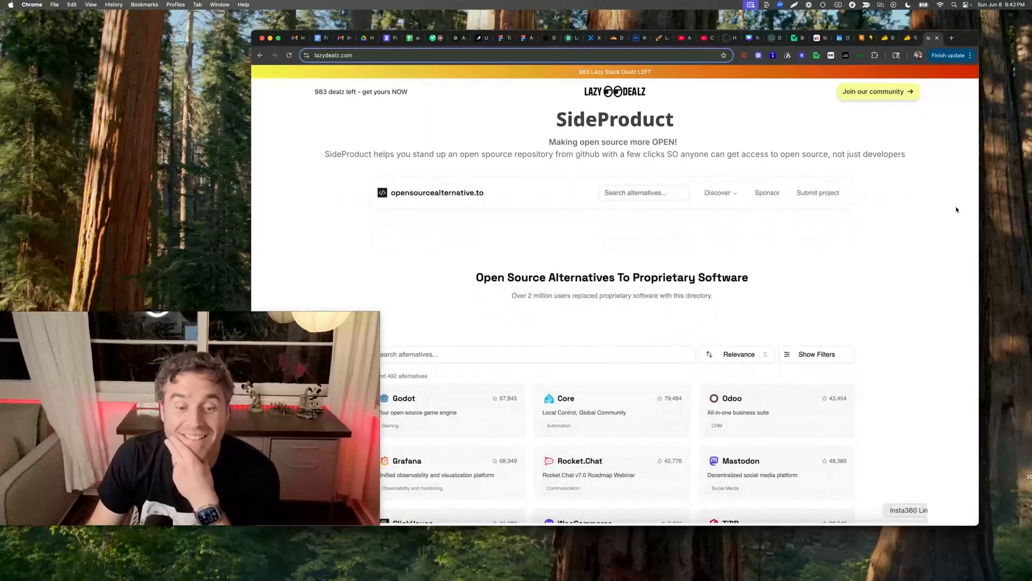
Step: Browse the SideProduct section and follow its opensourcealternative.to directory link
{"action": "scroll", "scroll_direction": "down", "scroll_amount": 3}
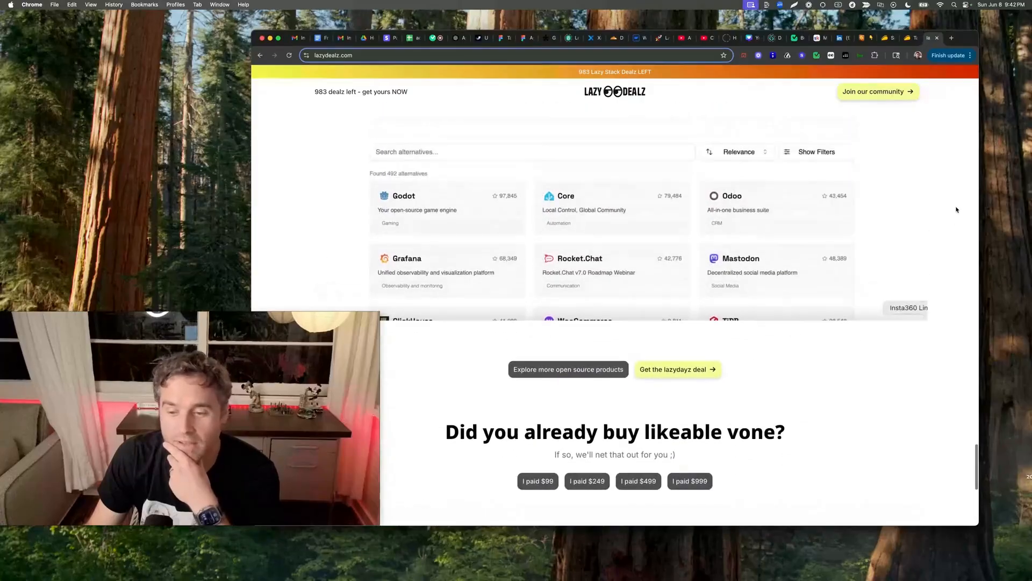
{"action": "scroll", "scroll_direction": "up", "scroll_amount": 3}
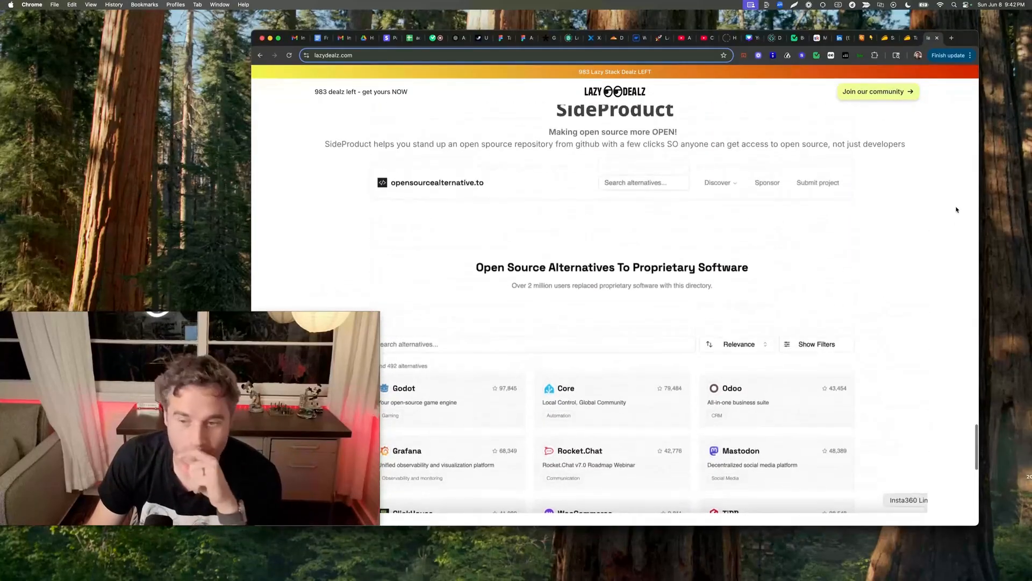
{"action": "scroll", "scroll_direction": "up", "scroll_amount": 3}
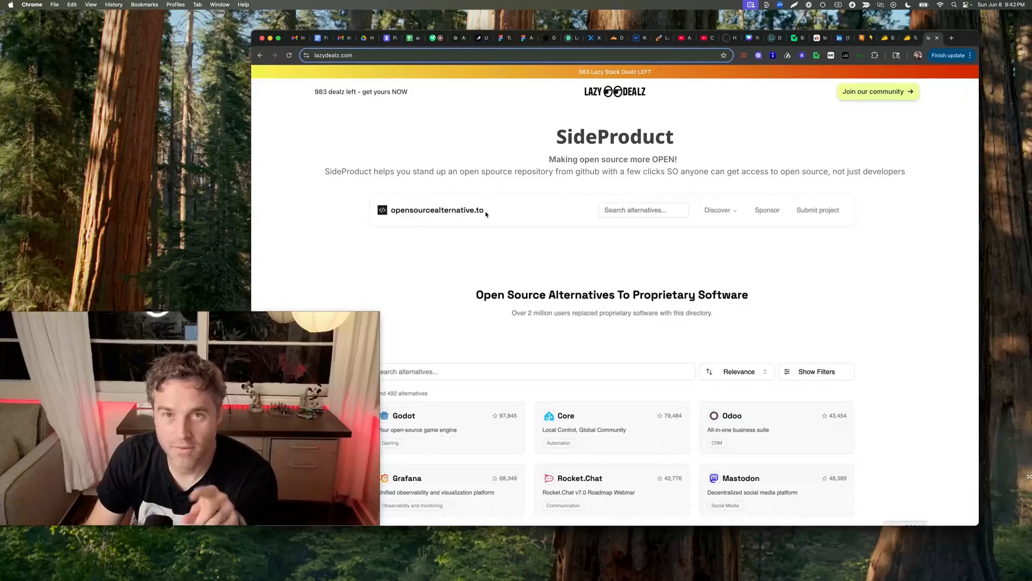
{"action": "left_click", "coordinate": [951, 39]}
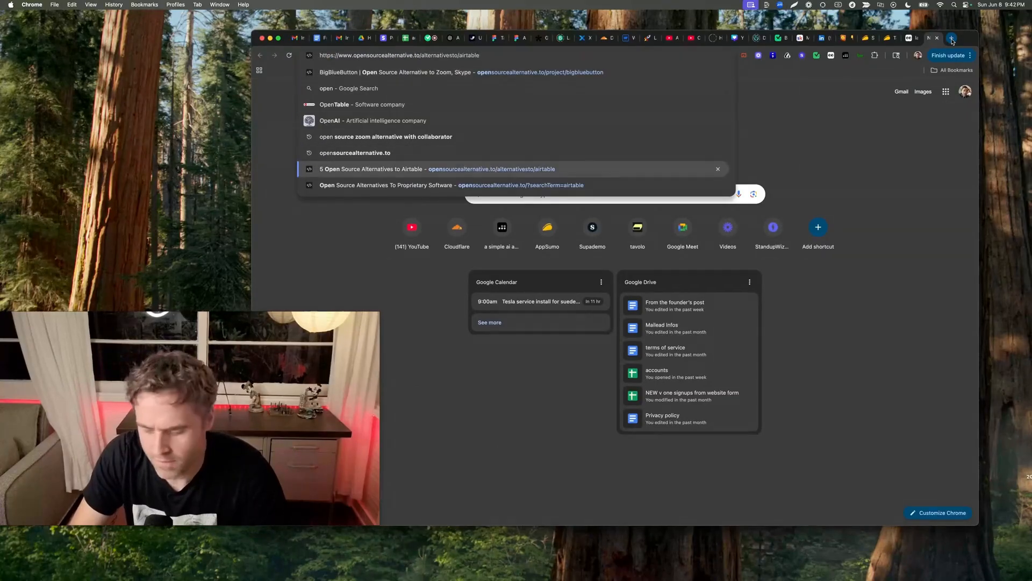
Step: View the open-source Airtable alternatives page, then the opensourcealternative.to home directory
{"action": "left_click", "coordinate": [427, 169]}
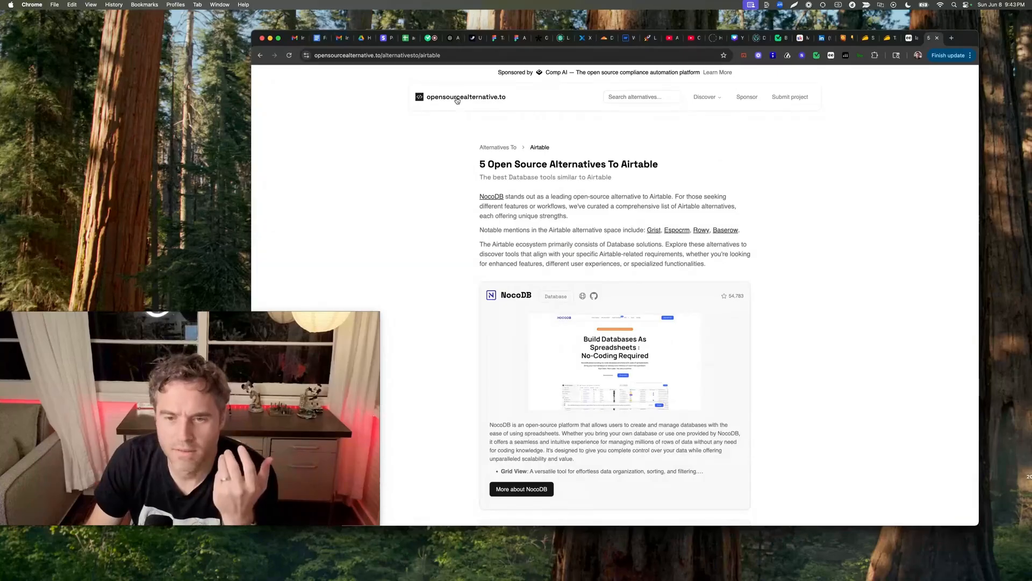
{"action": "mouse_move", "coordinate": [466, 105]}
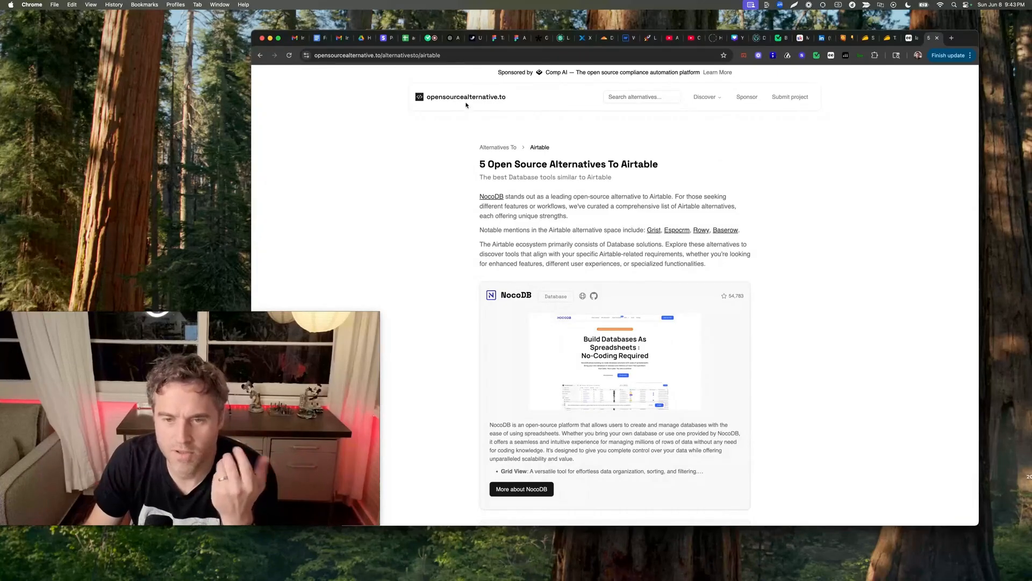
{"action": "left_click", "coordinate": [466, 97]}
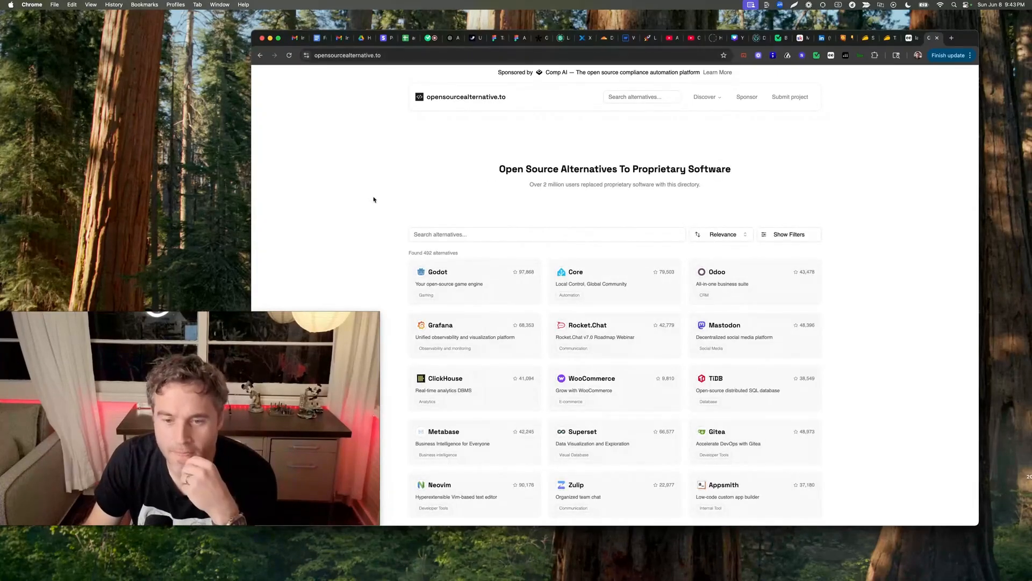
{"action": "scroll", "scroll_direction": "down", "scroll_amount": 3}
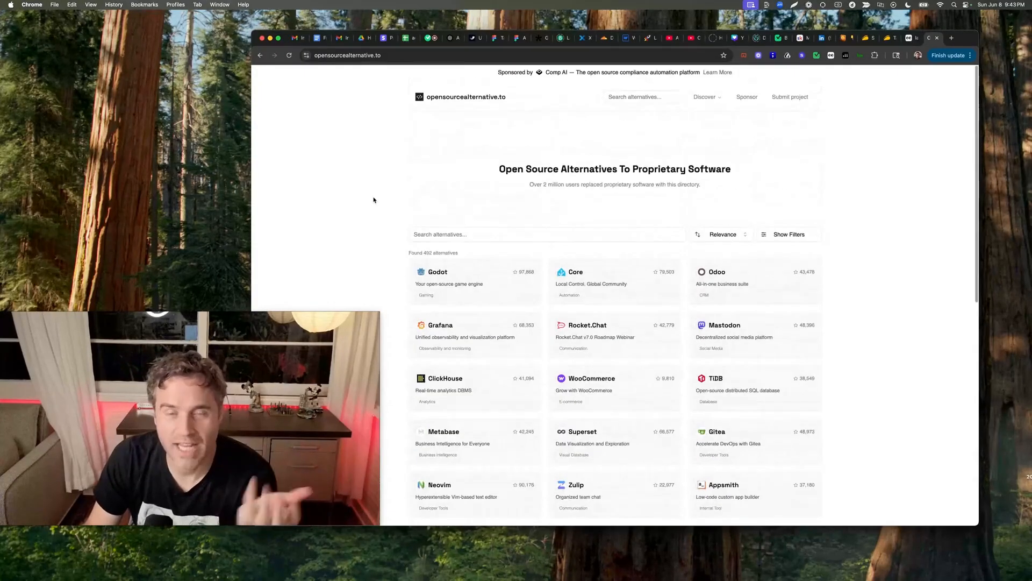
{"action": "mouse_move", "coordinate": [598, 217]}
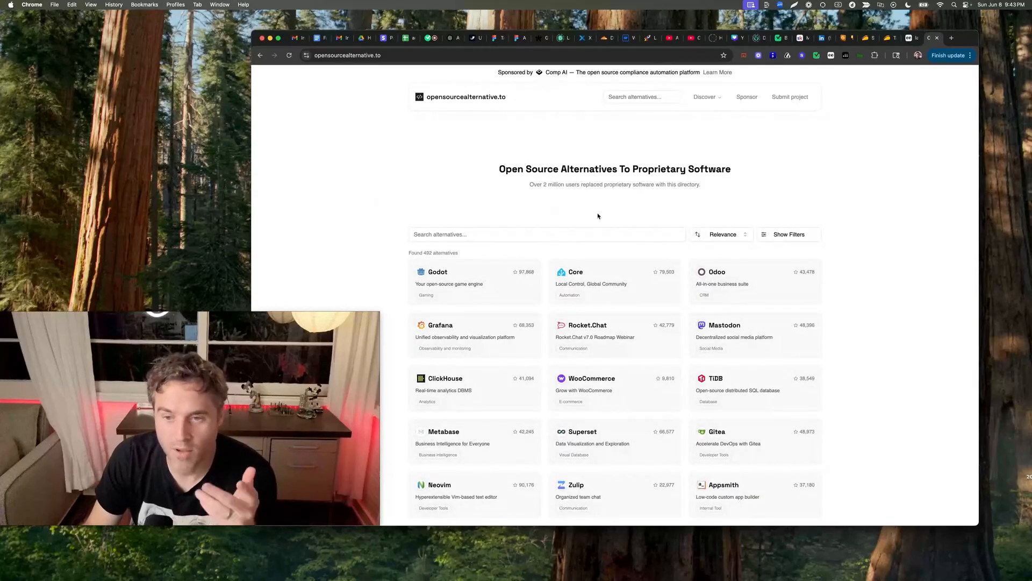
{"action": "mouse_move", "coordinate": [858, 208]}
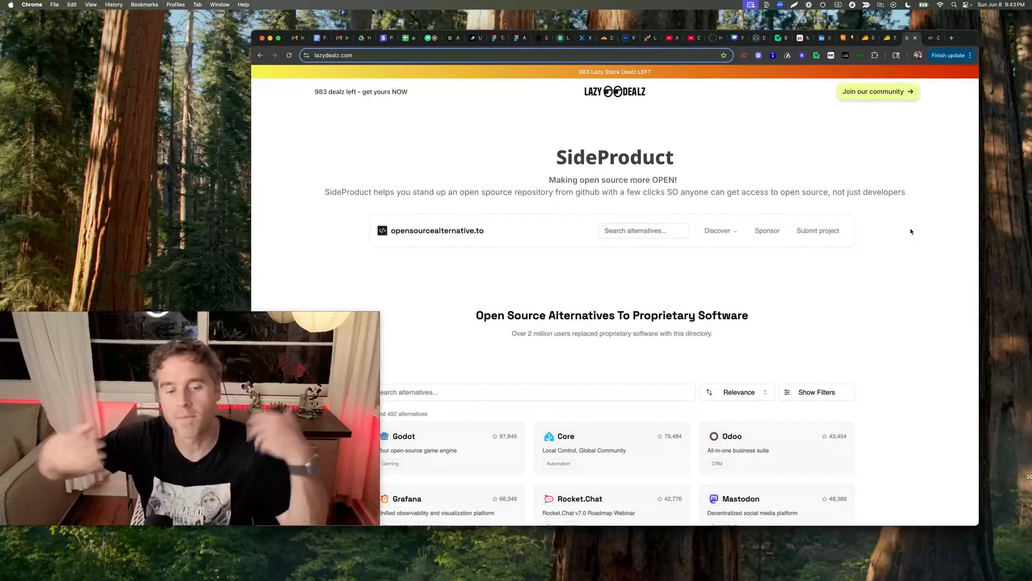
{"action": "double_click", "coordinate": [614, 157]}
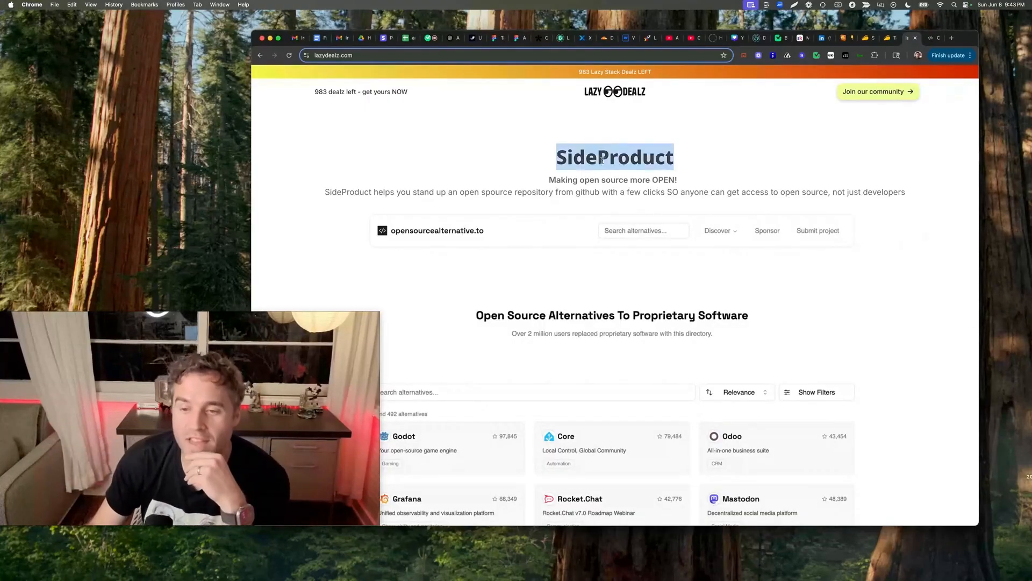
{"action": "left_click", "coordinate": [928, 176]}
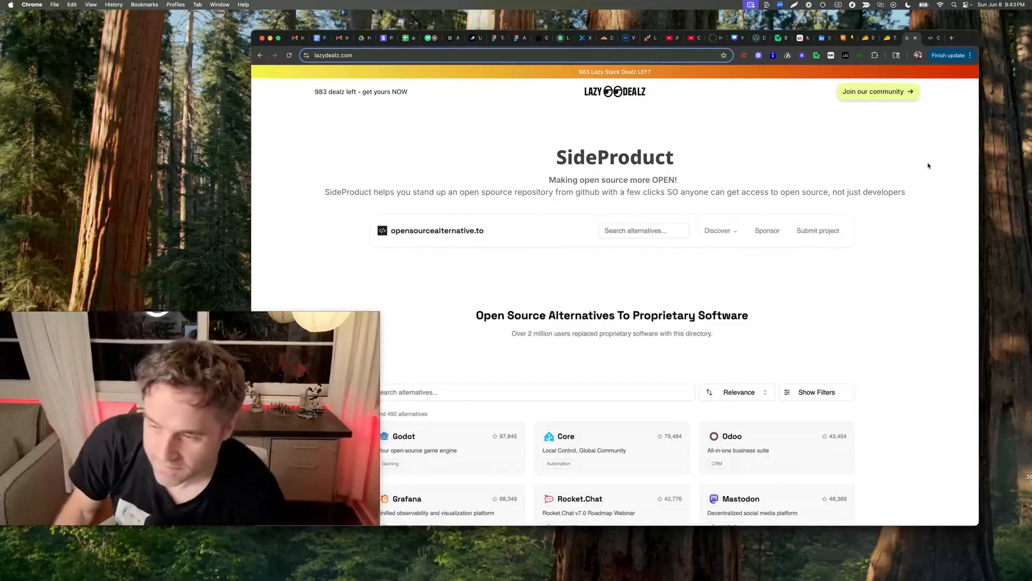
{"action": "scroll", "scroll_direction": "down", "scroll_amount": 3}
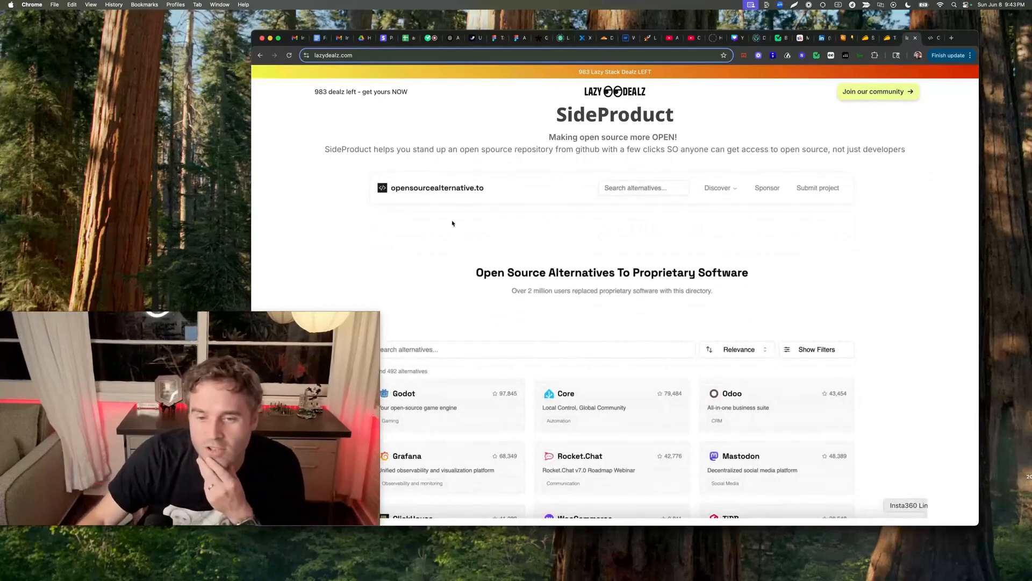
{"action": "mouse_move", "coordinate": [443, 195]}
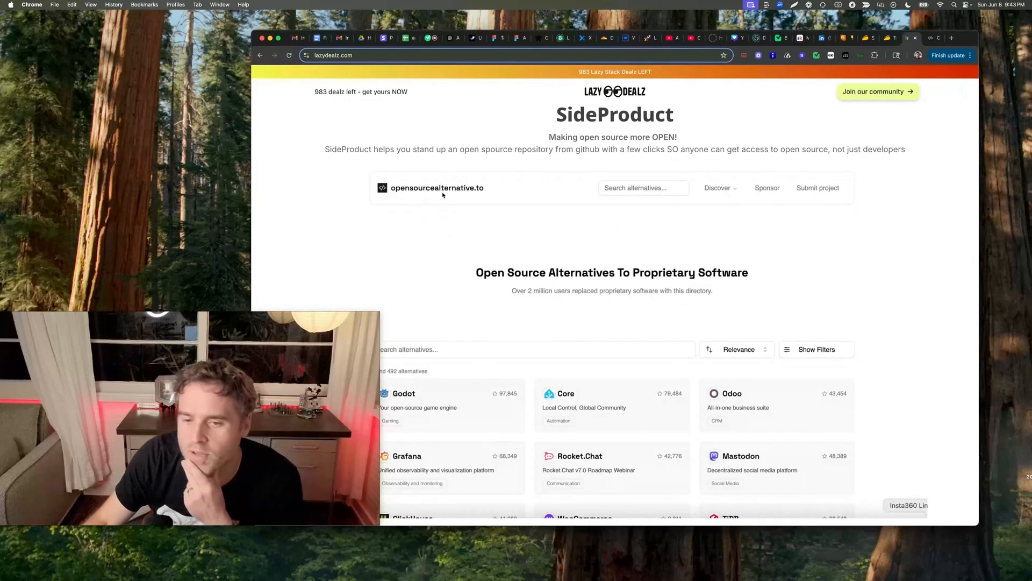
{"action": "mouse_move", "coordinate": [935, 182]}
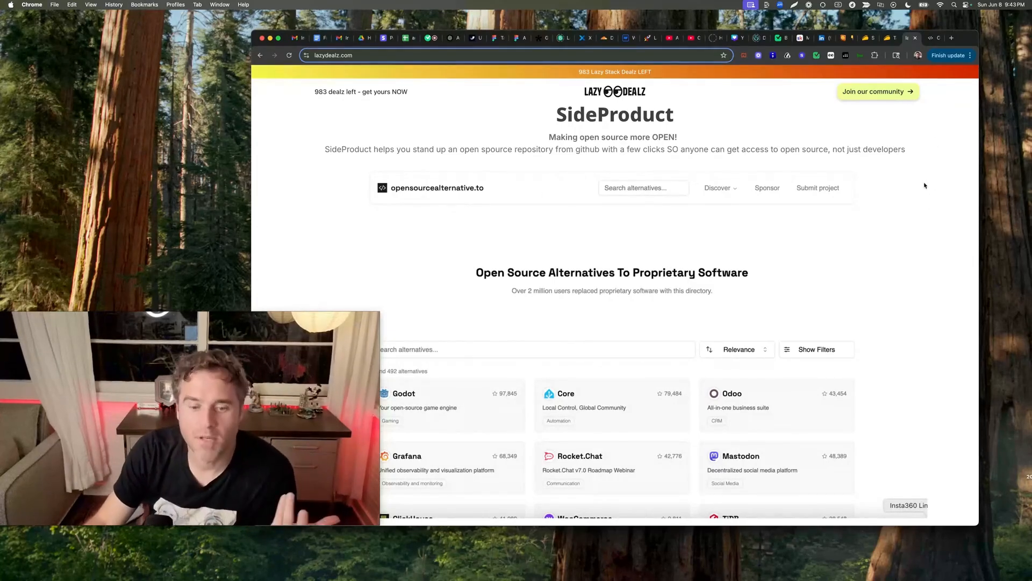
{"action": "mouse_move", "coordinate": [881, 236]}
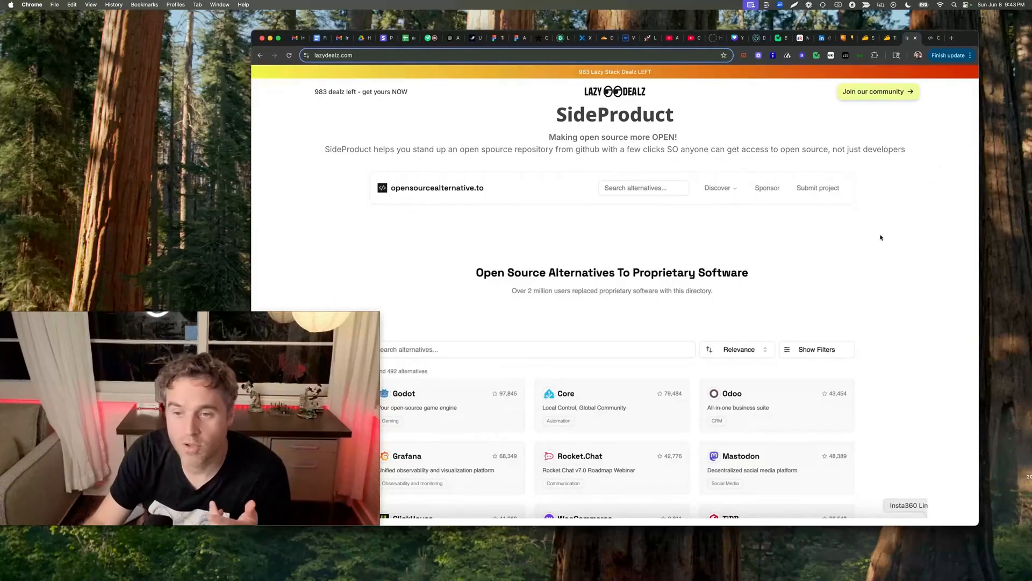
Step: Scroll past the likeable vone FAQ to the StandupWizard Dev Team Standup demo form
{"action": "scroll", "scroll_direction": "down", "scroll_amount": 3}
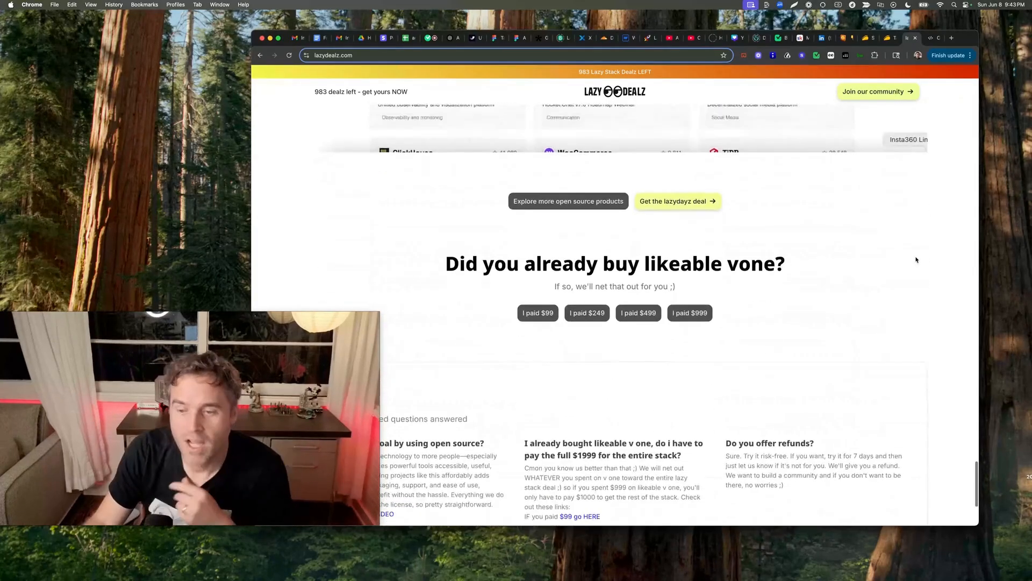
{"action": "scroll", "scroll_direction": "down", "scroll_amount": 3}
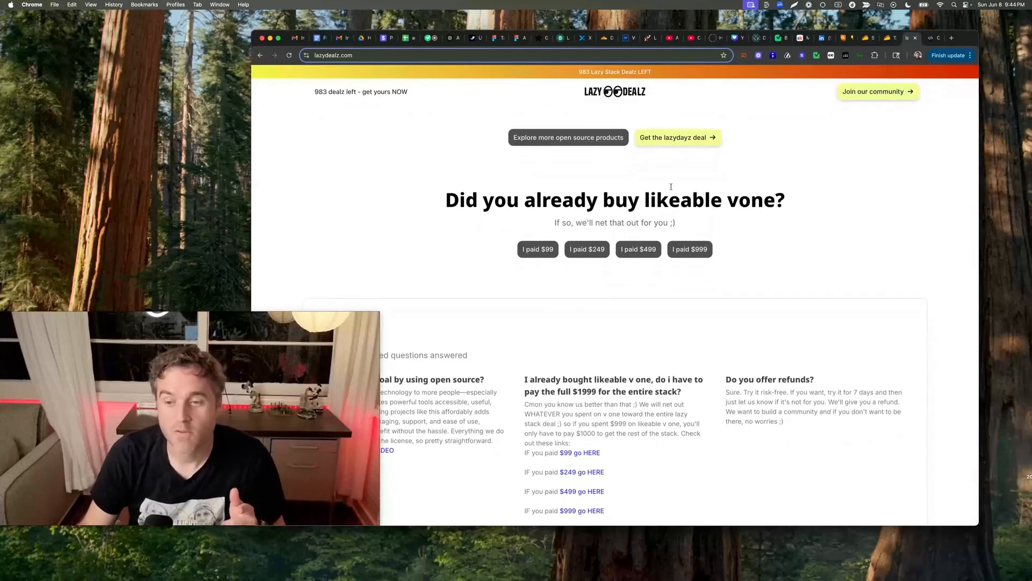
{"action": "left_click_drag", "start_coordinate": [692, 200], "coordinate": [785, 200]}
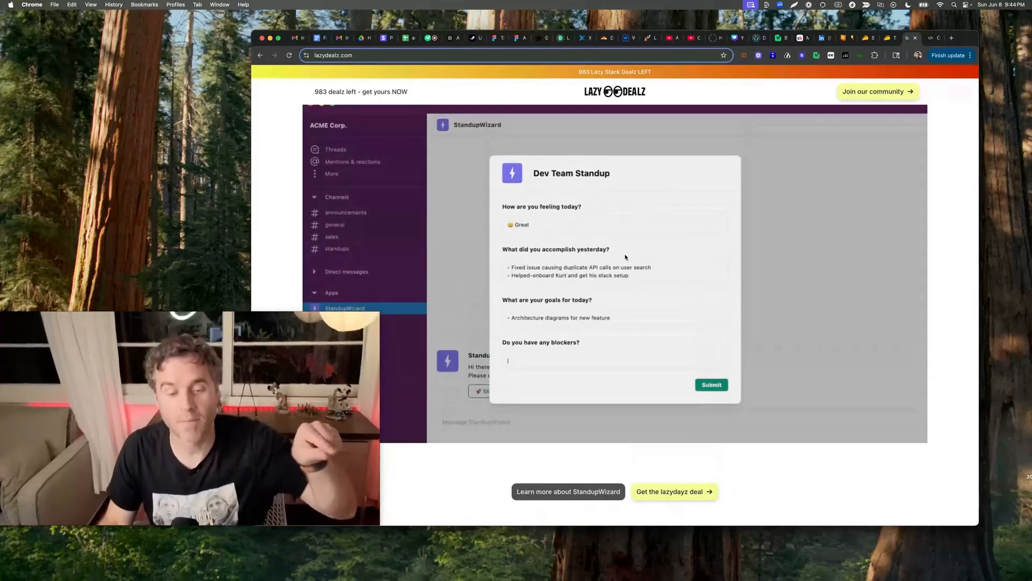
Step: Submit the demo standup with blocker 'Waiting on new menu design from the UX team'
{"action": "type", "text": "Waiting on new menu design from the UX team"}
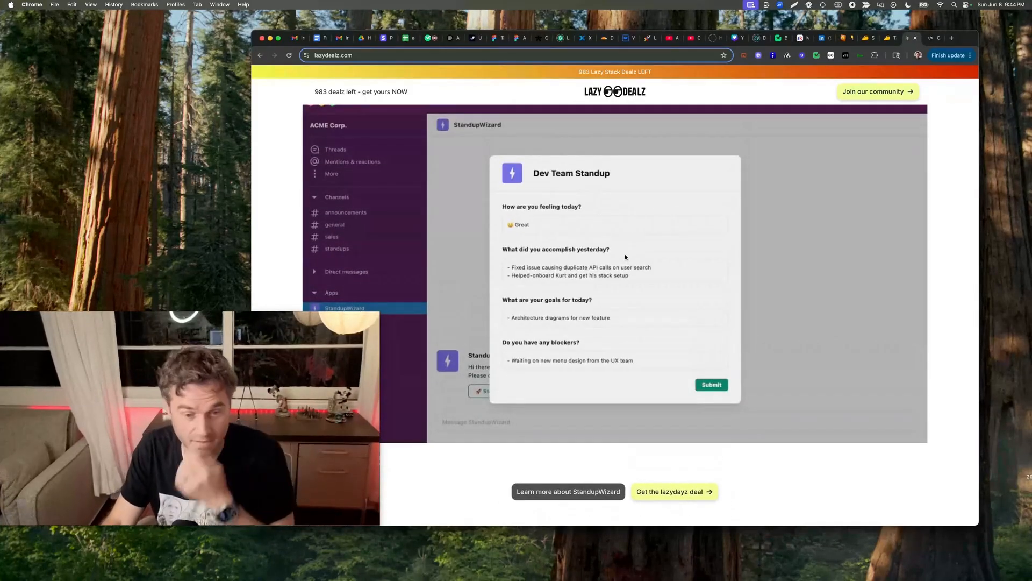
{"action": "left_click", "coordinate": [711, 383]}
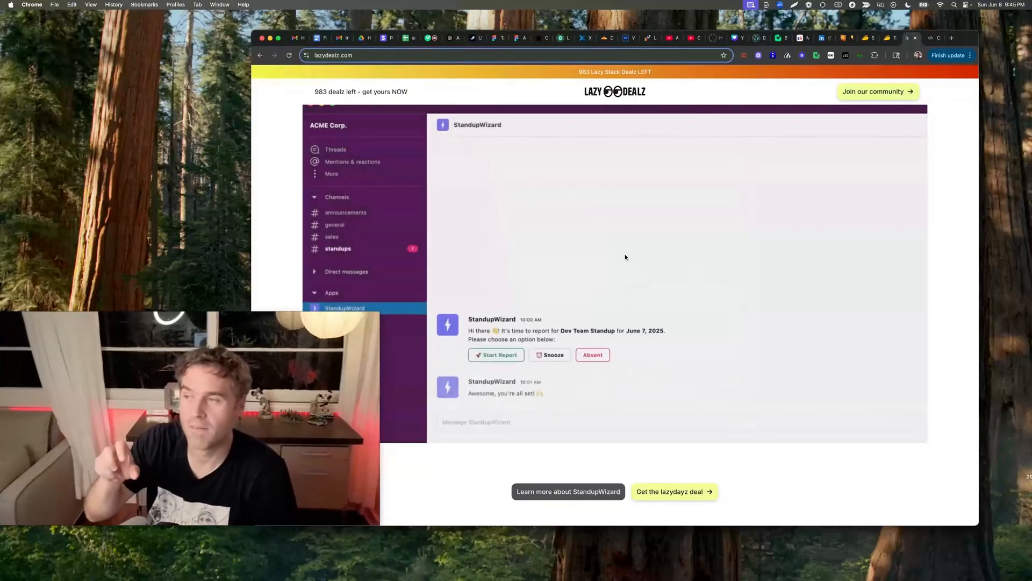
{"action": "left_click", "coordinate": [337, 249]}
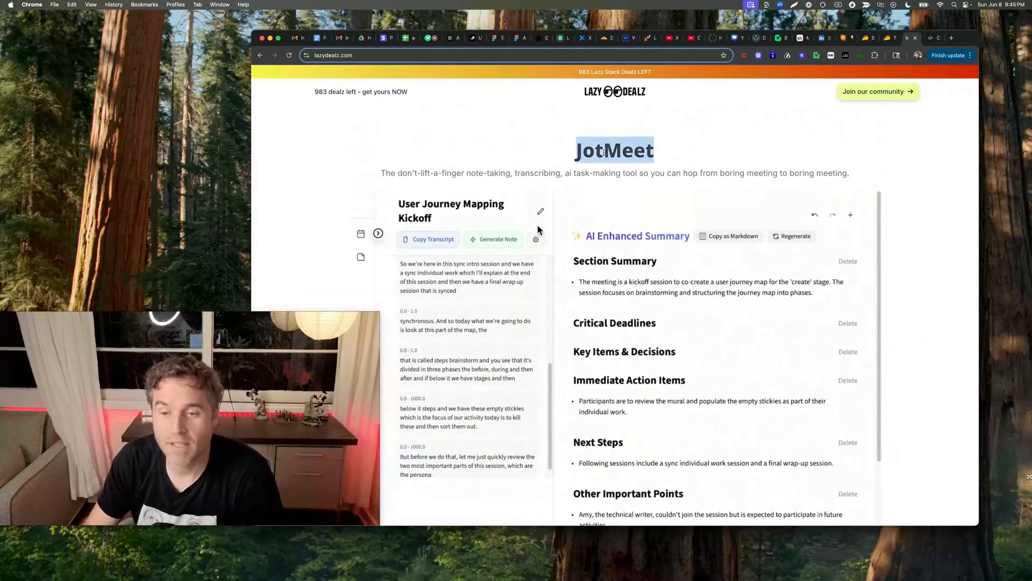
Step: Scroll past JotMeet and Seshins toward the lovable.dev section
{"action": "scroll", "scroll_direction": "down", "scroll_amount": 3}
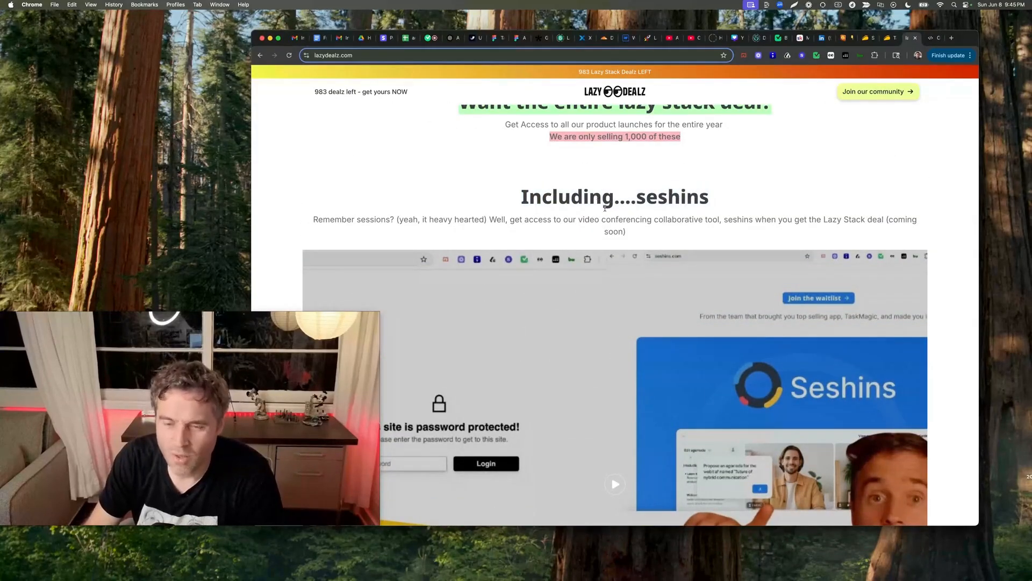
{"action": "scroll", "scroll_direction": "up", "scroll_amount": 3}
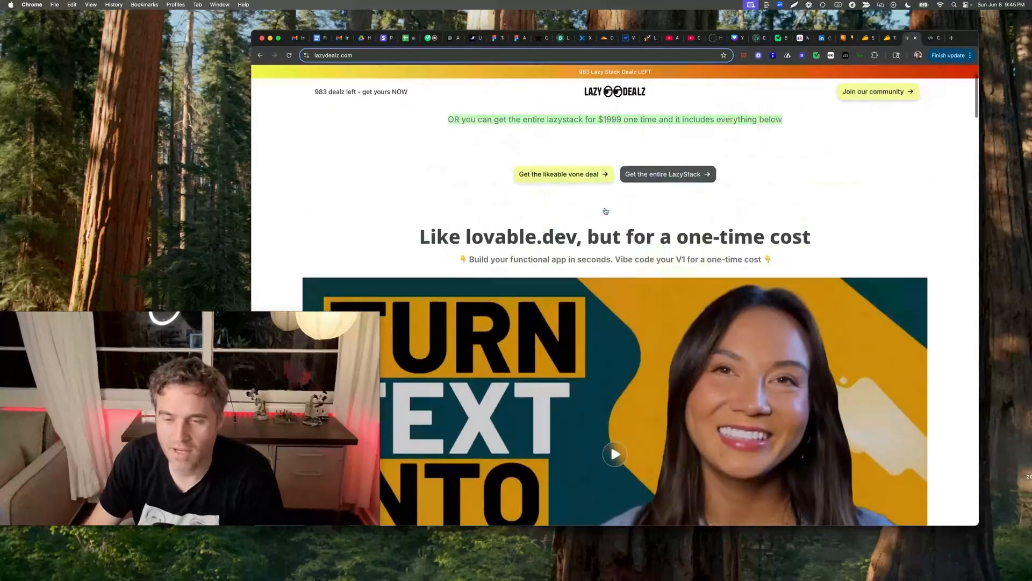
{"action": "scroll", "scroll_direction": "down", "scroll_amount": 3}
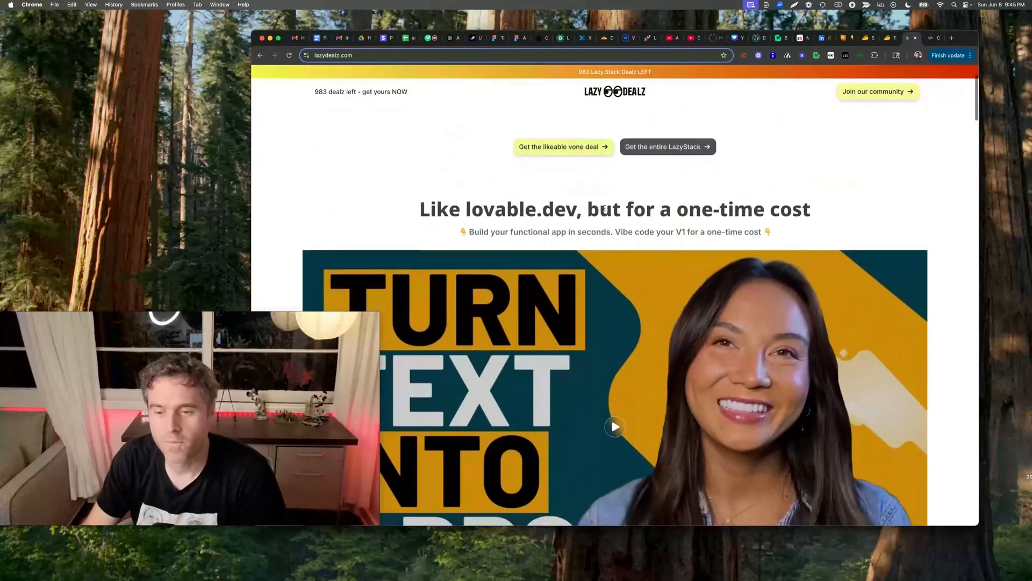
{"action": "scroll", "scroll_direction": "down", "scroll_amount": 3}
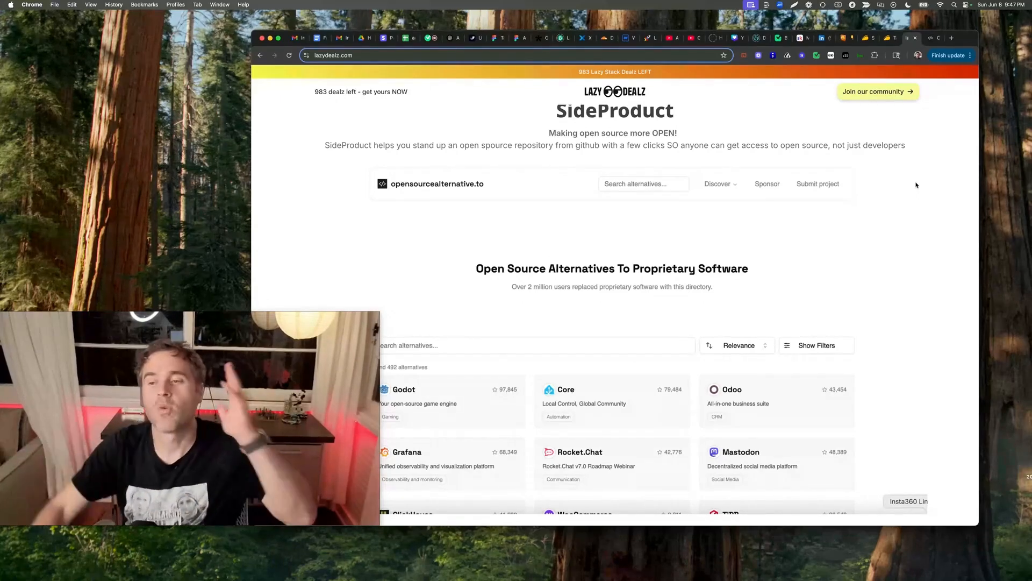
{"action": "mouse_move", "coordinate": [893, 37]}
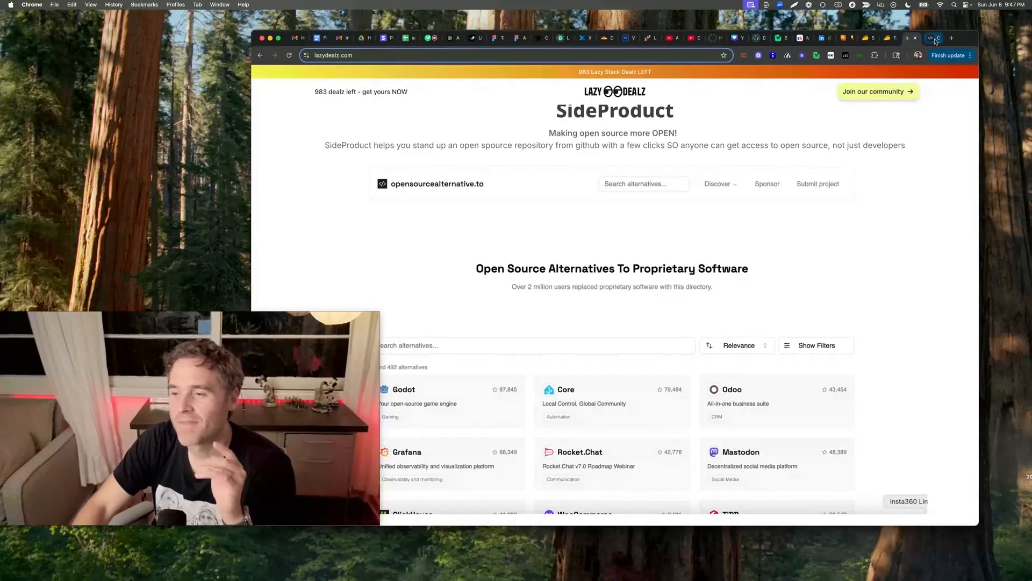
{"action": "left_click", "coordinate": [437, 183]}
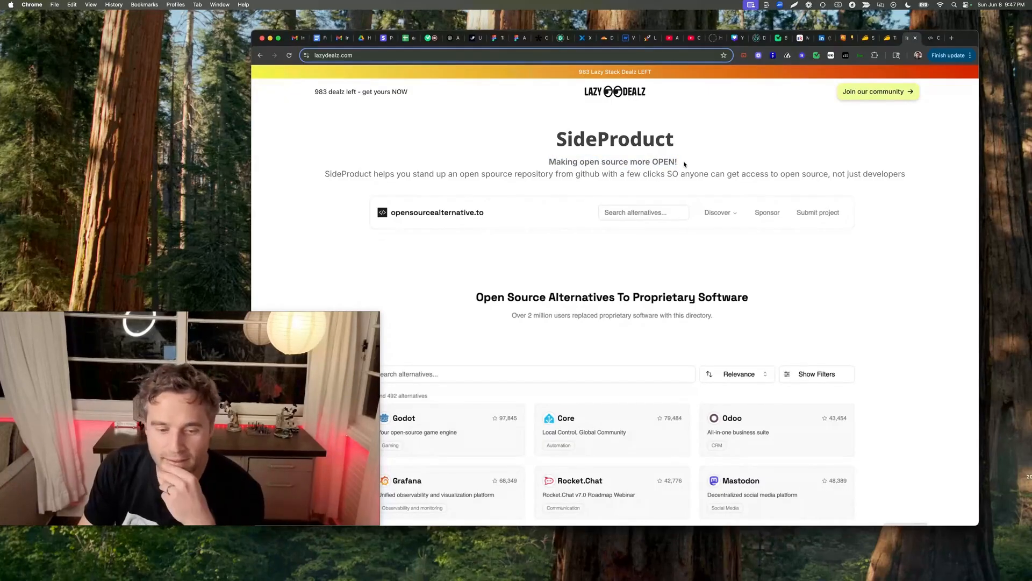
{"action": "left_click_drag", "start_coordinate": [417, 174], "coordinate": [543, 174]}
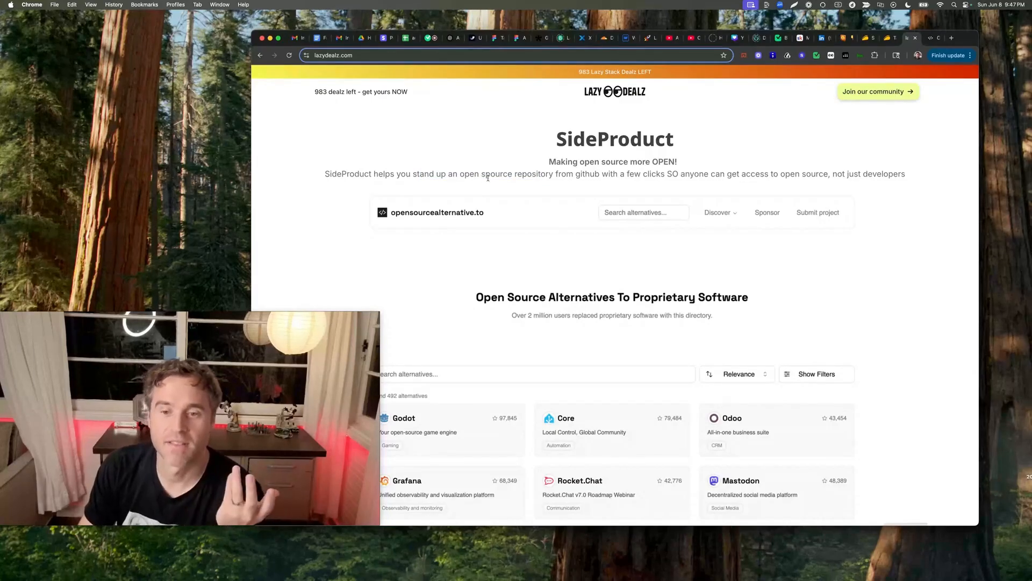
{"action": "double_click", "coordinate": [497, 174]}
{"action": "type", "text": "p"}
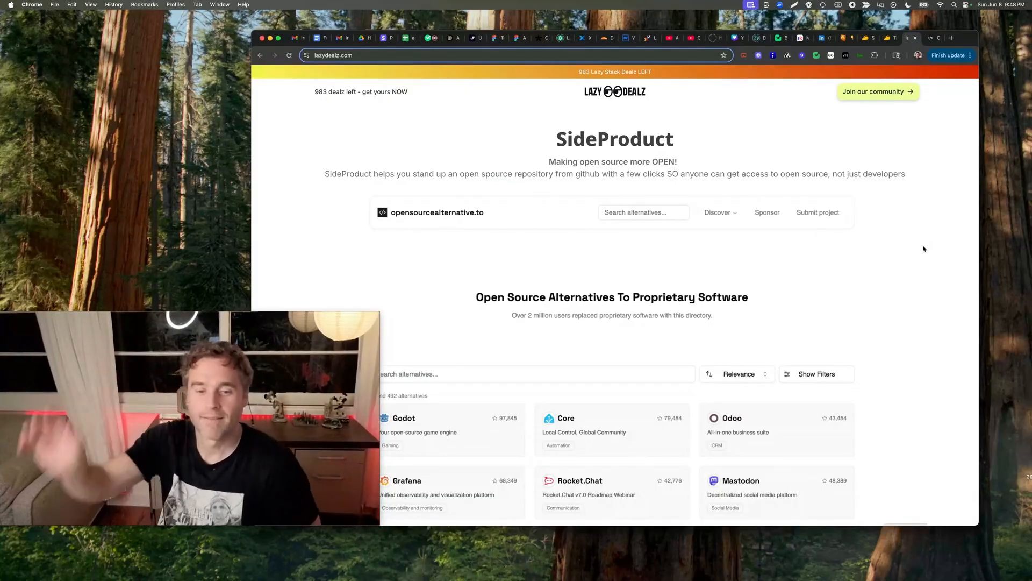
{"action": "mouse_move", "coordinate": [714, 336]}
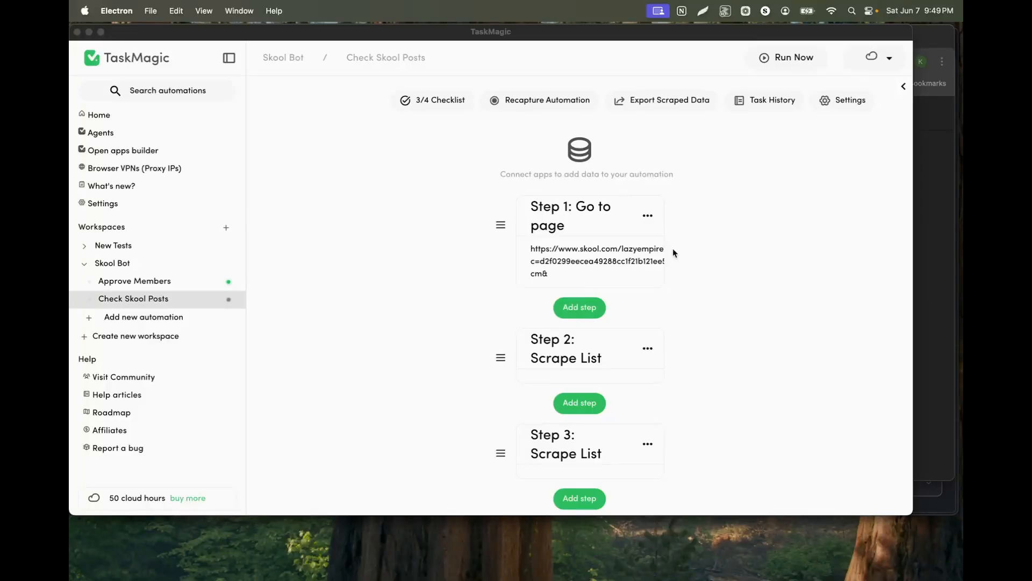
{"action": "mouse_move", "coordinate": [703, 226]}
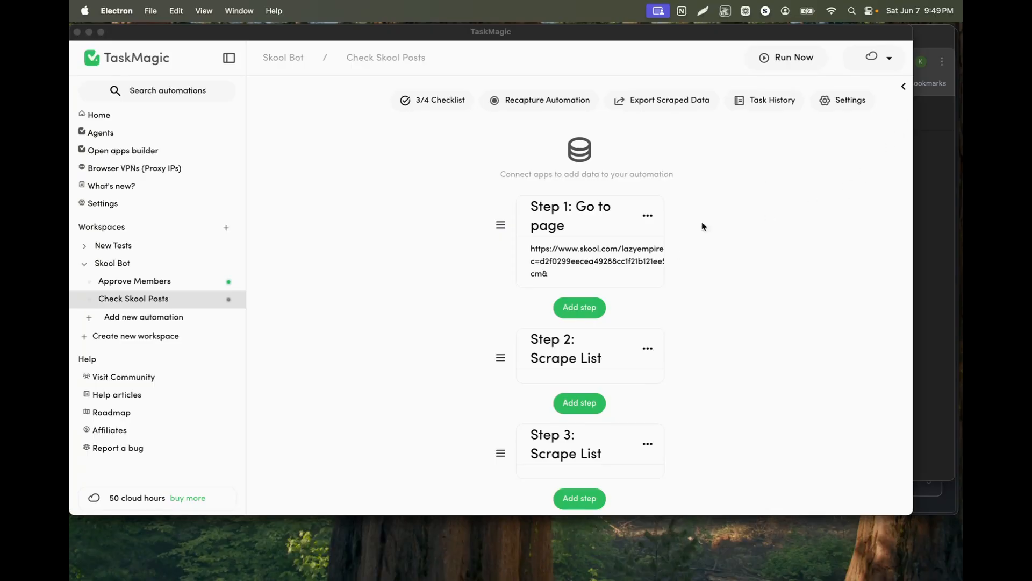
{"action": "mouse_move", "coordinate": [944, 54]}
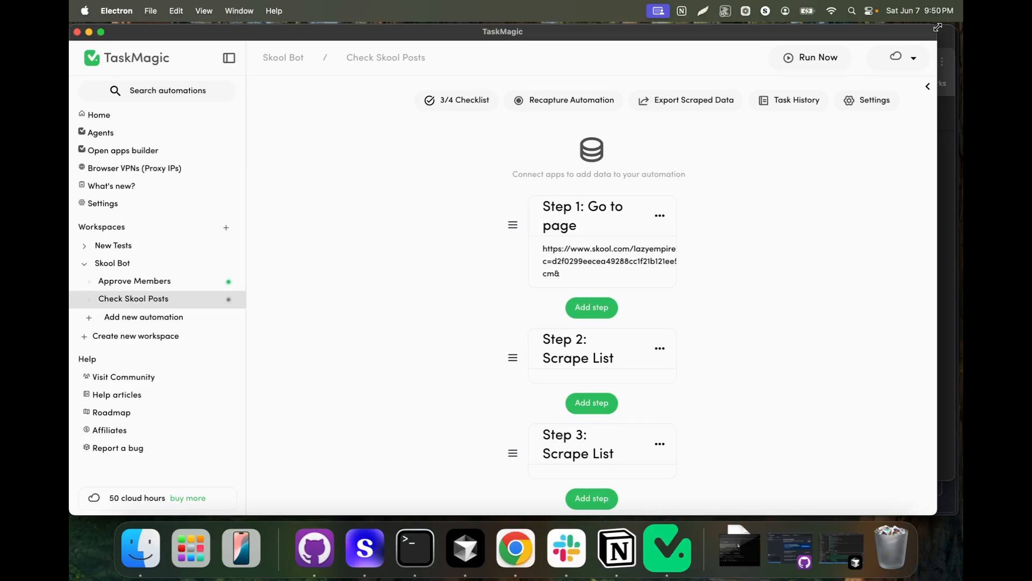
{"action": "mouse_move", "coordinate": [663, 367]}
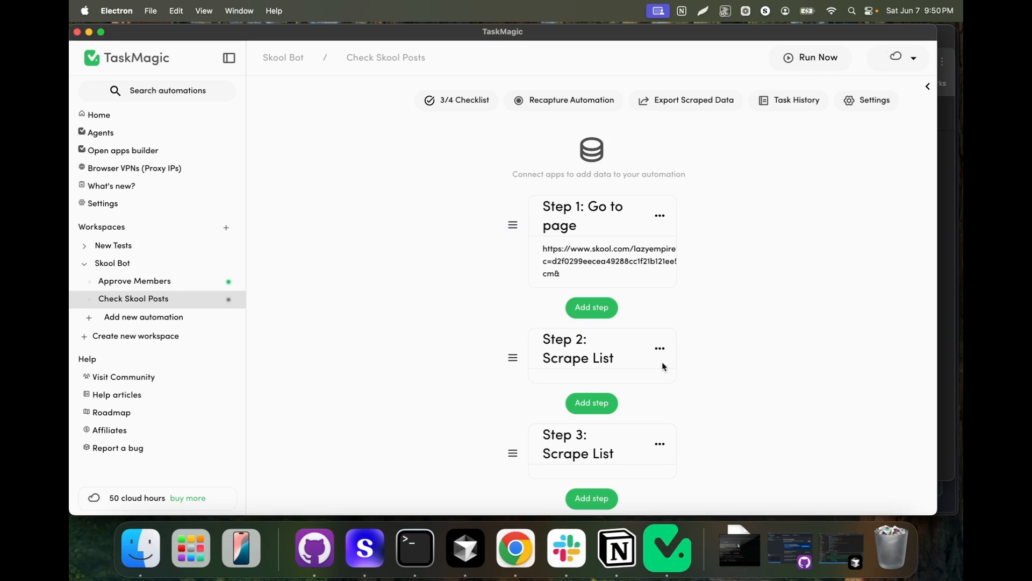
{"action": "mouse_move", "coordinate": [550, 334]}
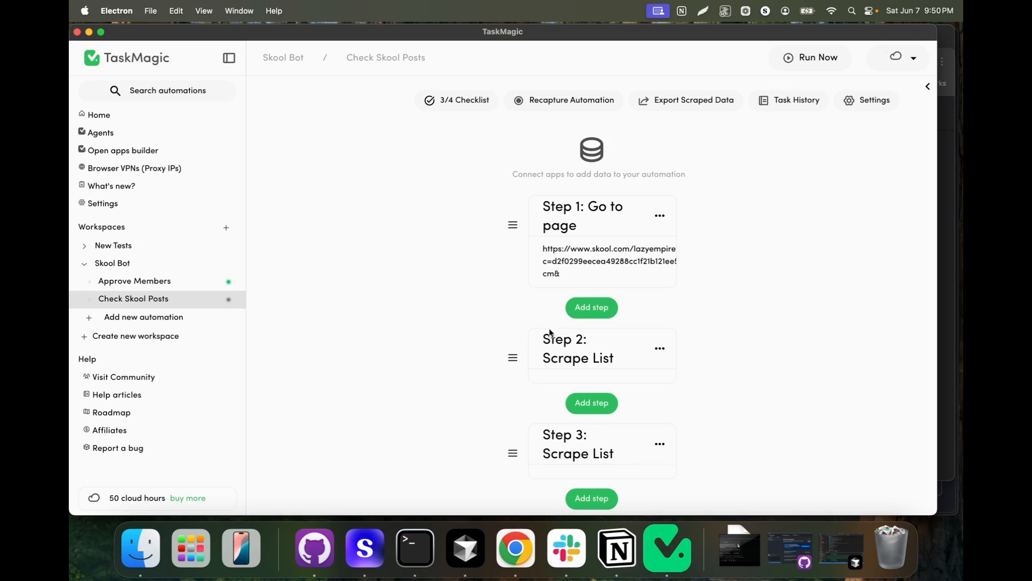
Step: Scroll the Check Skool Posts step list through the Scrape List and Scrape Links steps
{"action": "scroll", "scroll_direction": "down", "scroll_amount": 3}
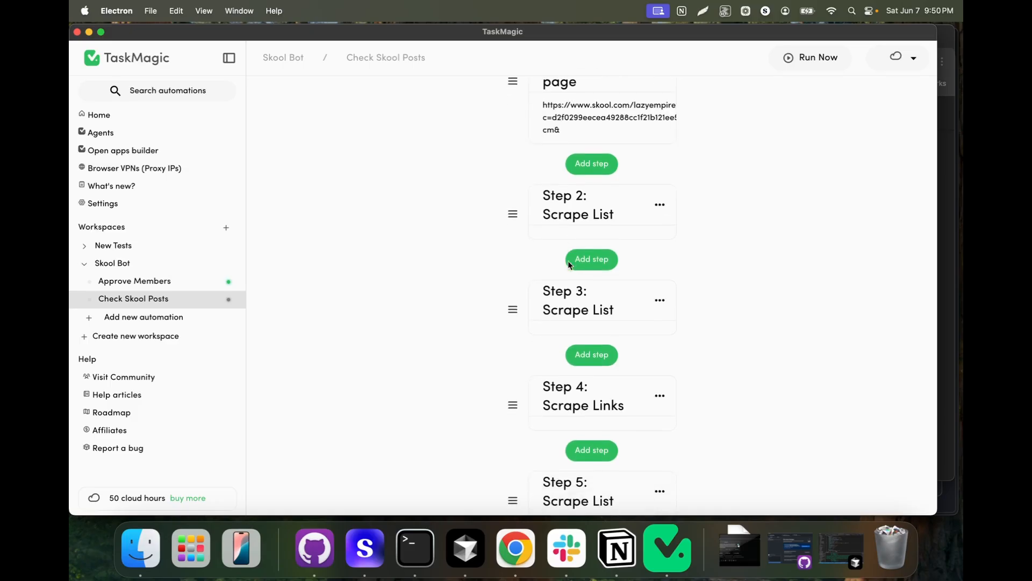
{"action": "scroll", "scroll_direction": "down", "scroll_amount": 3}
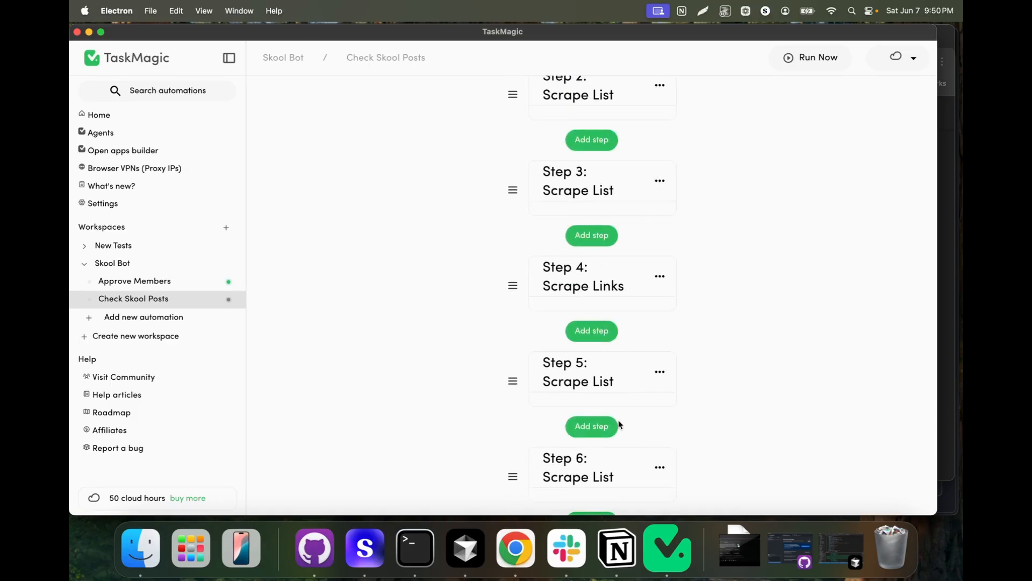
{"action": "mouse_move", "coordinate": [639, 462]}
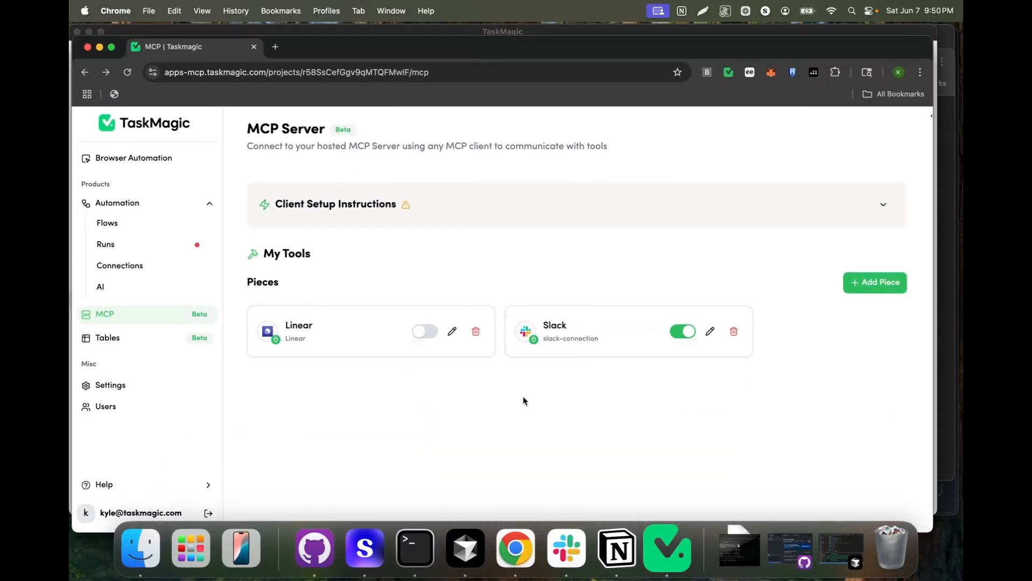
{"action": "mouse_move", "coordinate": [452, 332]}
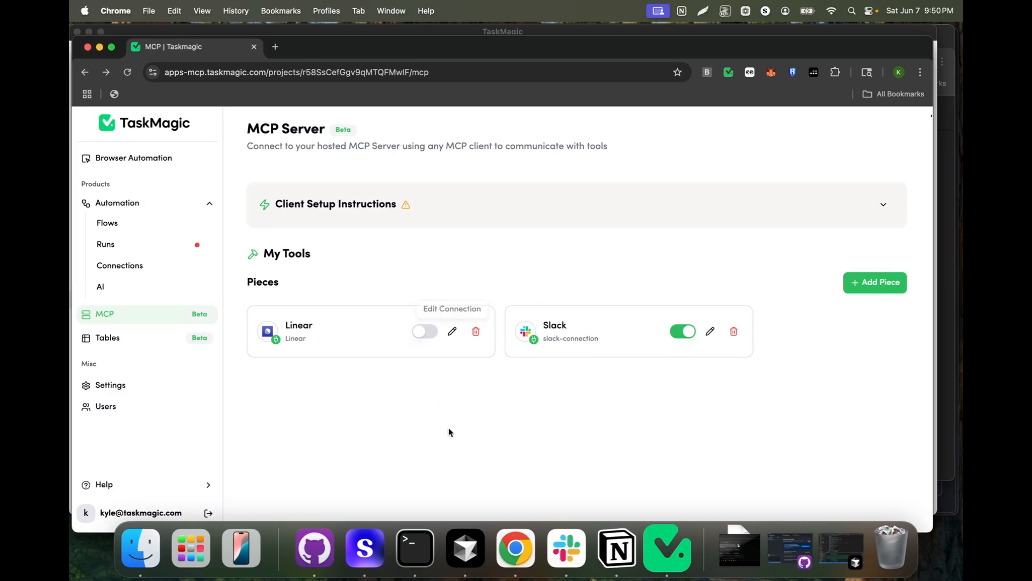
{"action": "mouse_move", "coordinate": [468, 54]}
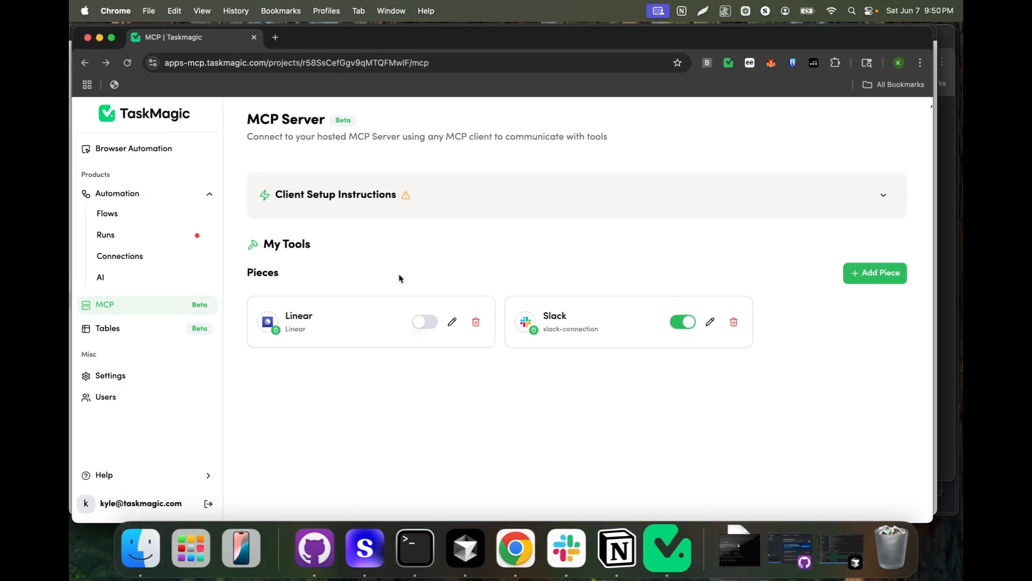
{"action": "mouse_move", "coordinate": [452, 293]}
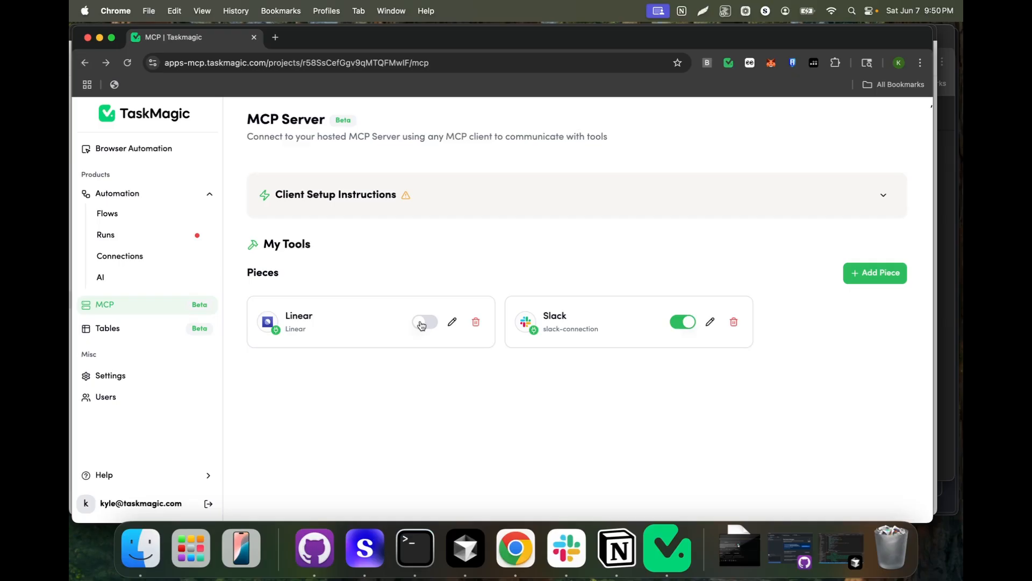
Step: Confirm the Slack piece toggle is on under My Tools on the MCP Server page
{"action": "left_click", "coordinate": [423, 322]}
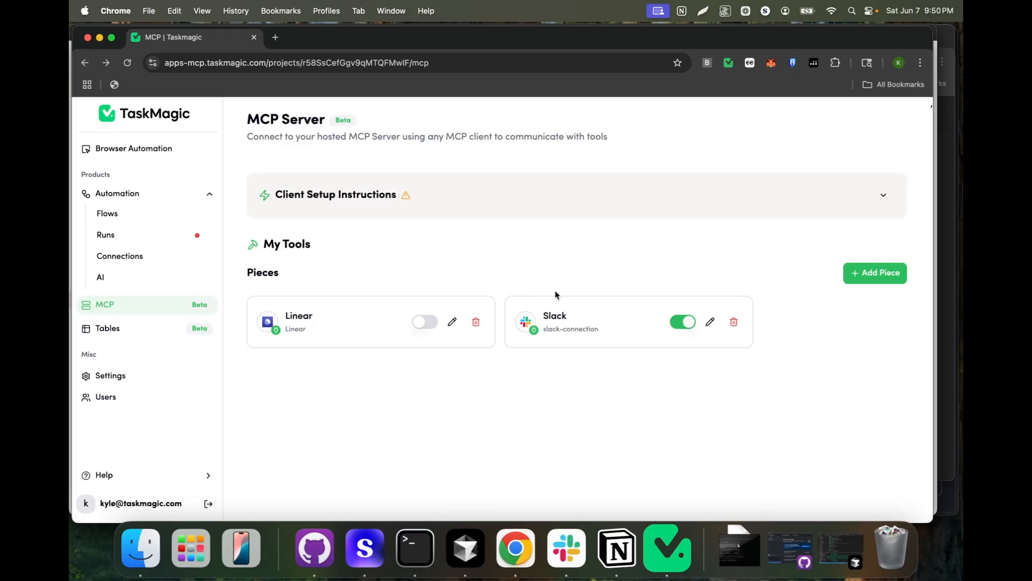
{"action": "mouse_move", "coordinate": [863, 331]}
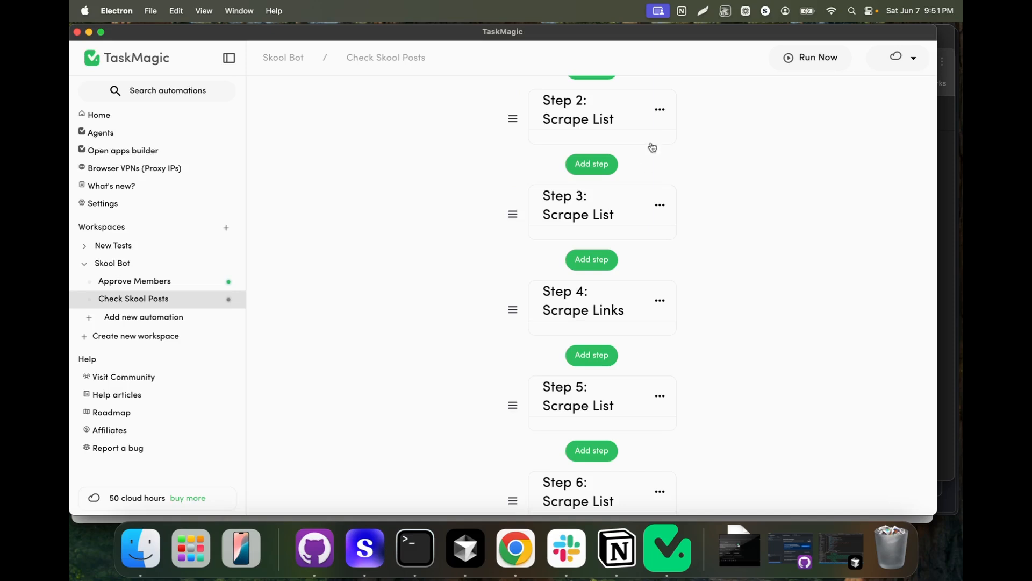
Step: Open Step 7: MCP for editing, showing its connection, token and Slack-routing prompt
{"action": "scroll", "scroll_direction": "down", "scroll_amount": 3}
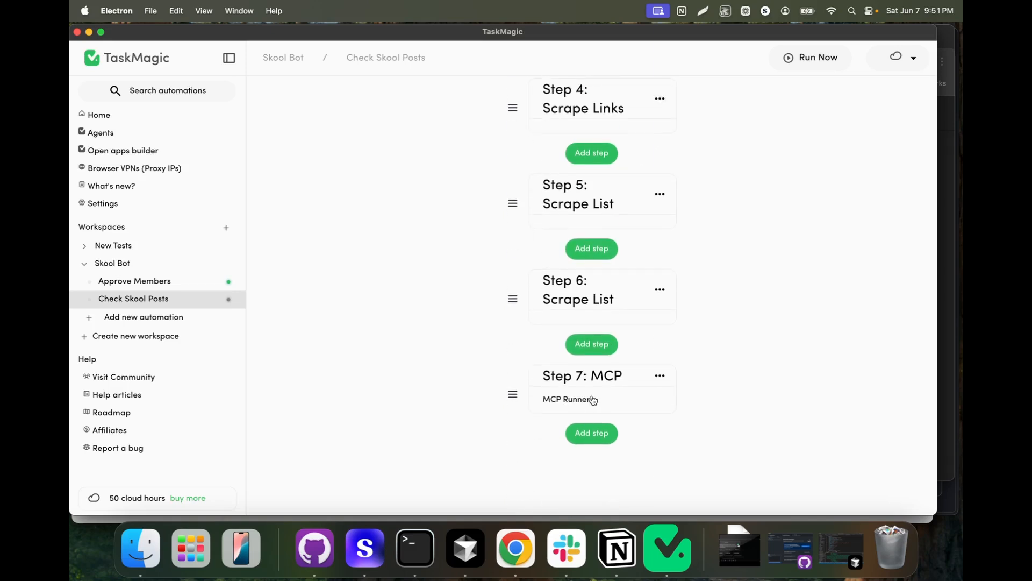
{"action": "left_click", "coordinate": [582, 389]}
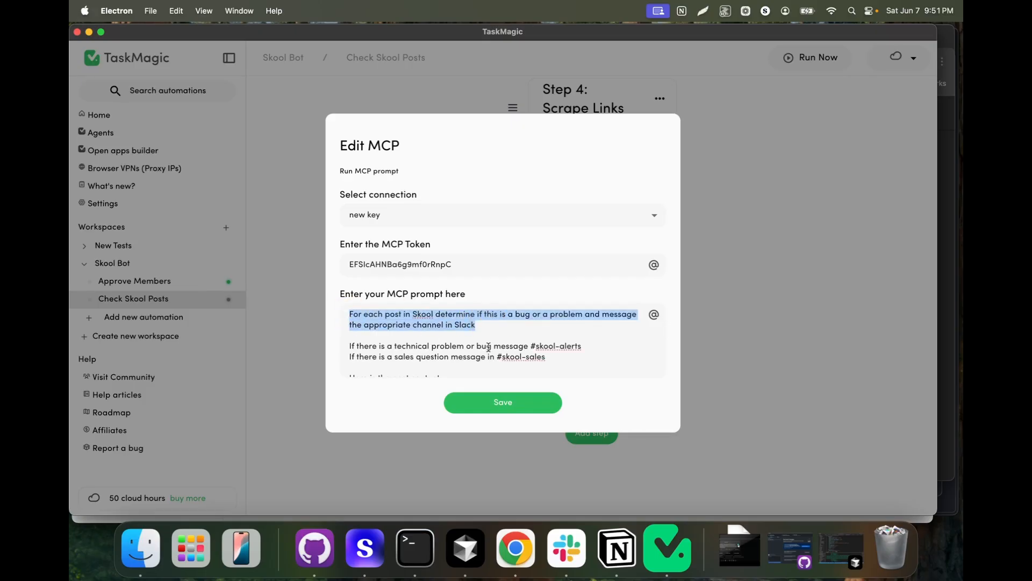
{"action": "left_click", "coordinate": [516, 336]}
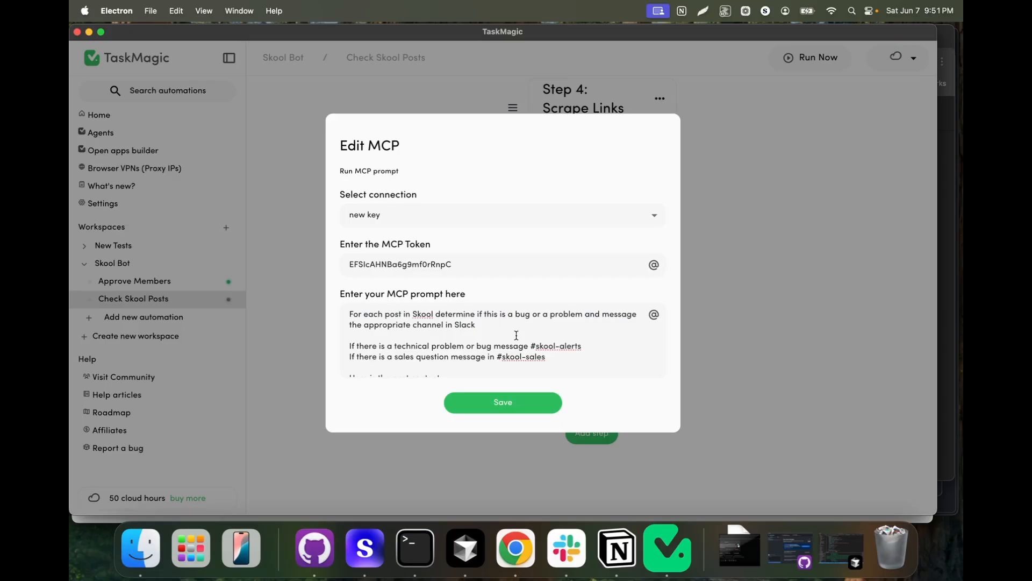
{"action": "scroll", "scroll_direction": "down", "scroll_amount": 3}
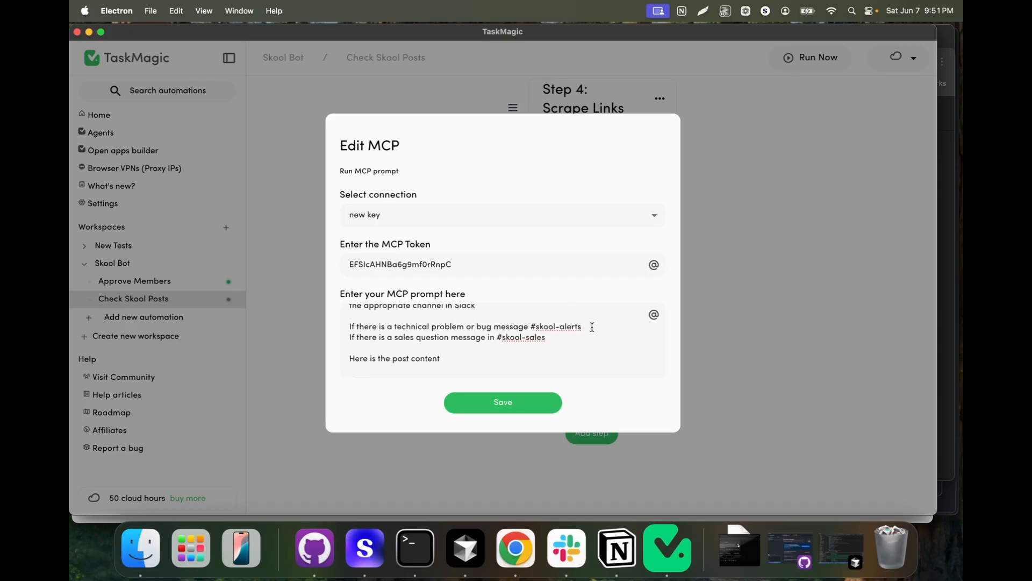
{"action": "left_click_drag", "start_coordinate": [404, 336], "coordinate": [540, 337]}
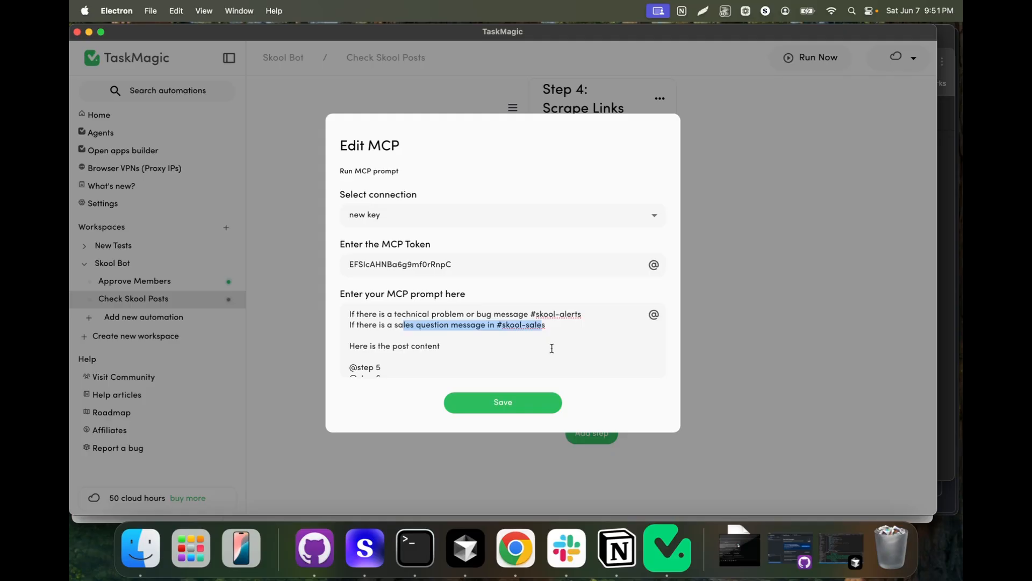
{"action": "mouse_move", "coordinate": [480, 344]}
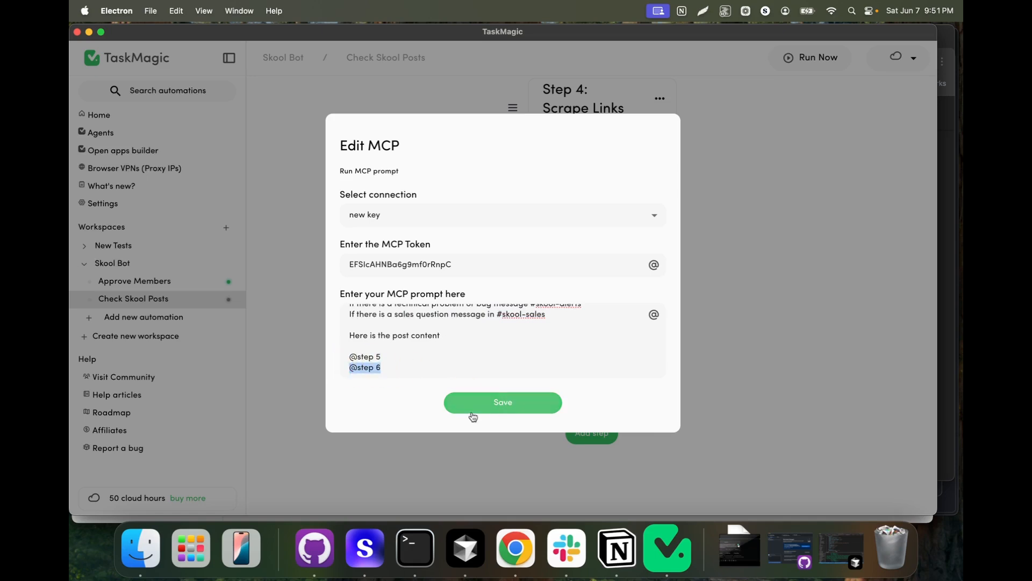
{"action": "left_click", "coordinate": [503, 402]}
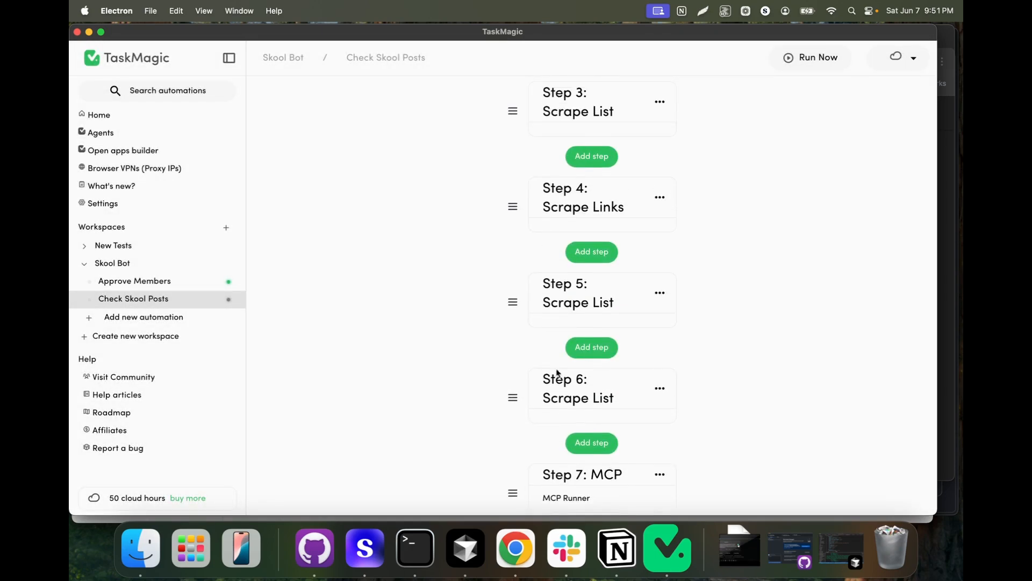
Step: Scroll to the top of the Check Skool Posts steps to reach Traffic Control with zero runs
{"action": "scroll", "scroll_direction": "up", "scroll_amount": 3}
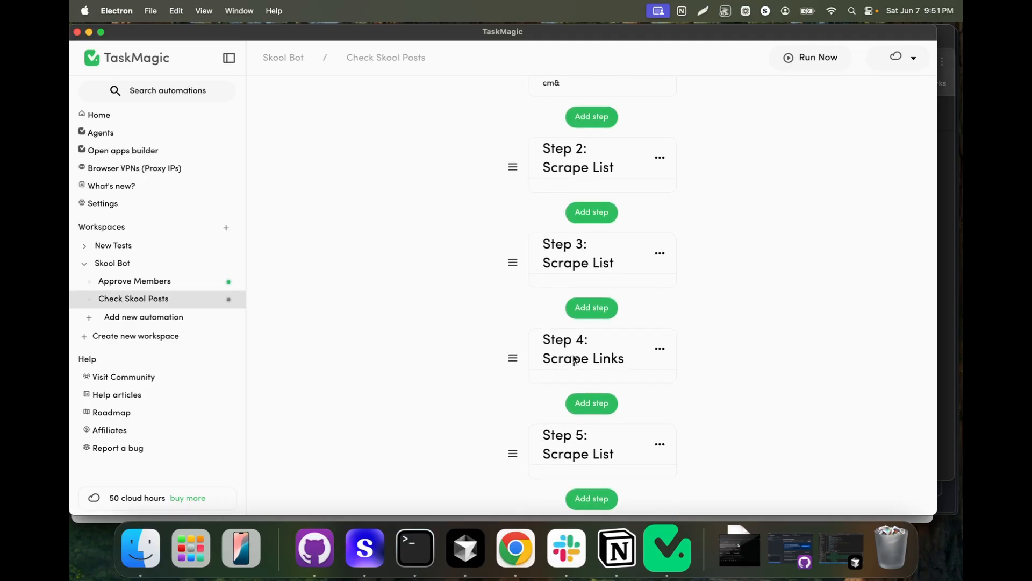
{"action": "scroll", "scroll_direction": "up", "scroll_amount": 3}
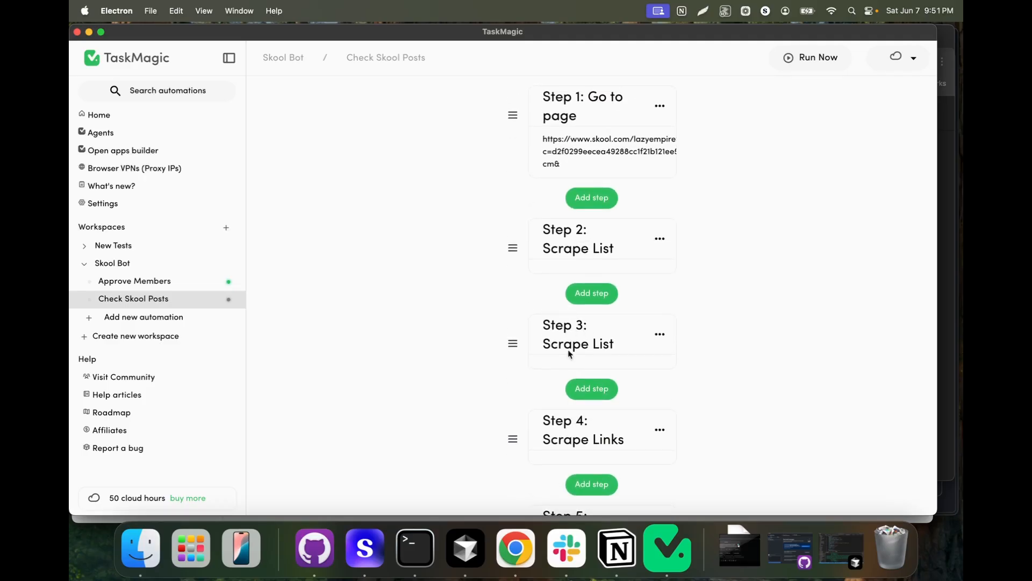
{"action": "scroll", "scroll_direction": "down", "scroll_amount": 3}
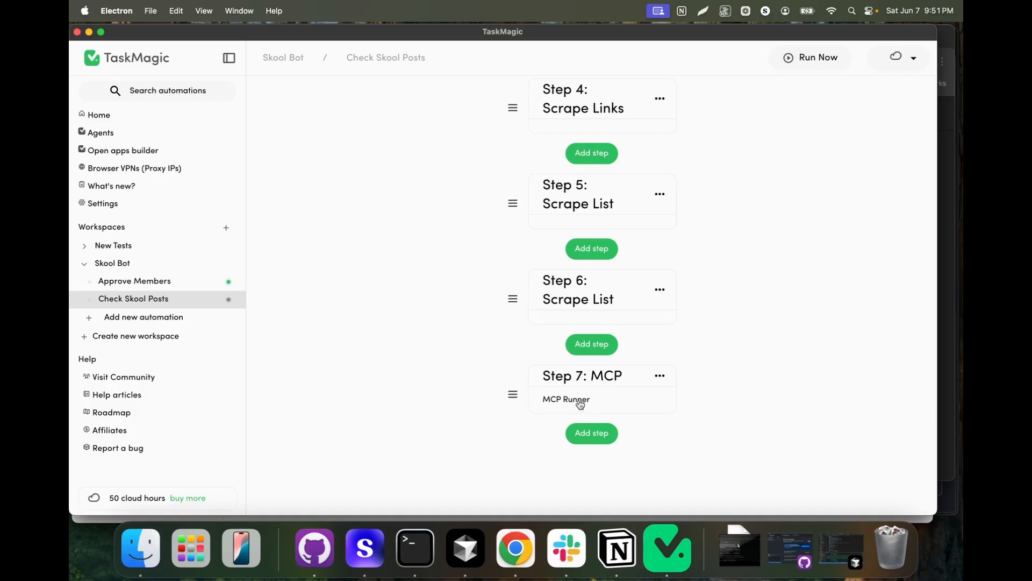
{"action": "scroll", "scroll_direction": "up", "scroll_amount": 3}
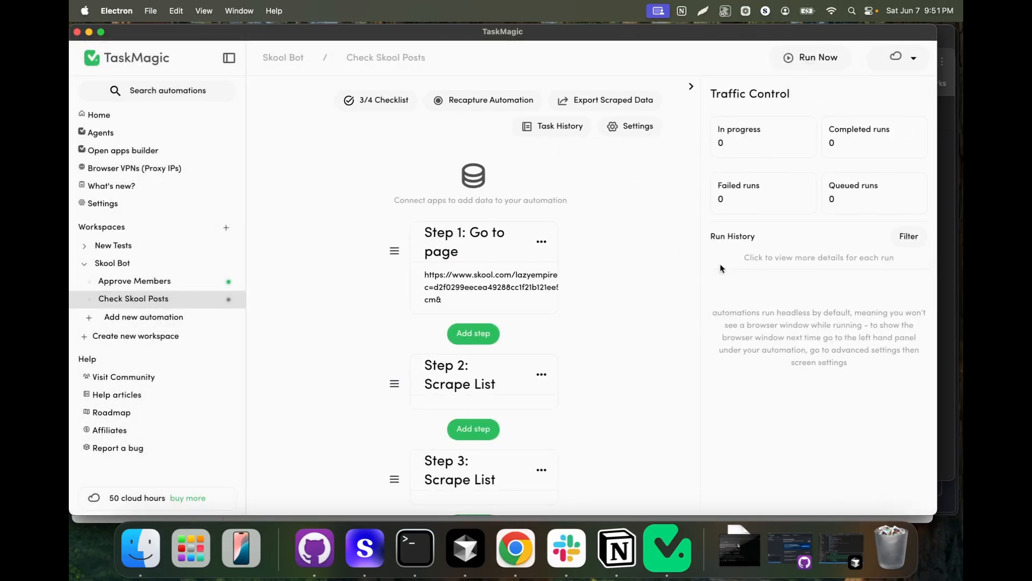
Step: Run Check Skool Posts now and follow Run Details as steps 1–6 succeed and step 7 starts
{"action": "left_click", "coordinate": [811, 57]}
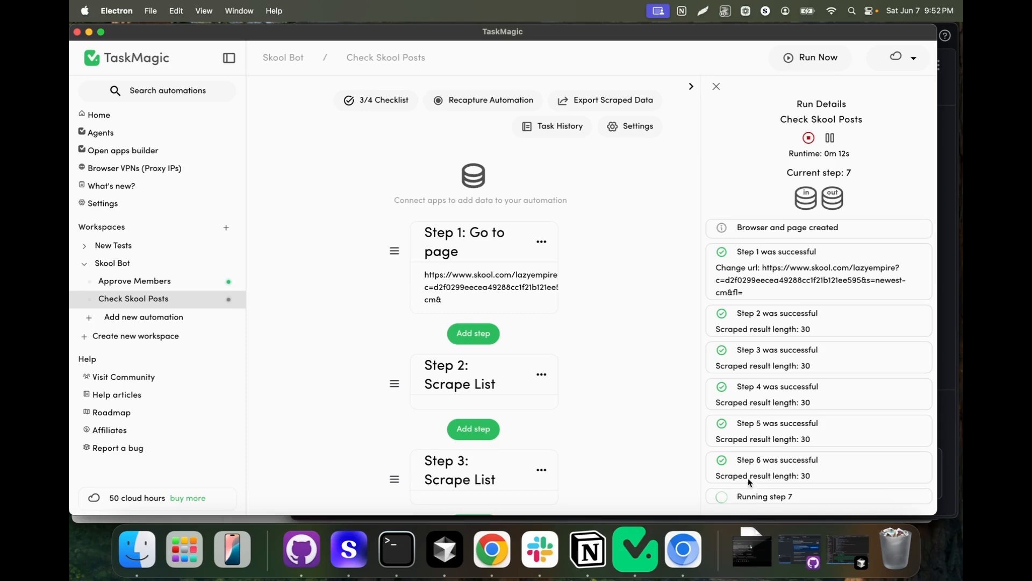
{"action": "scroll", "scroll_direction": "down", "scroll_amount": 3}
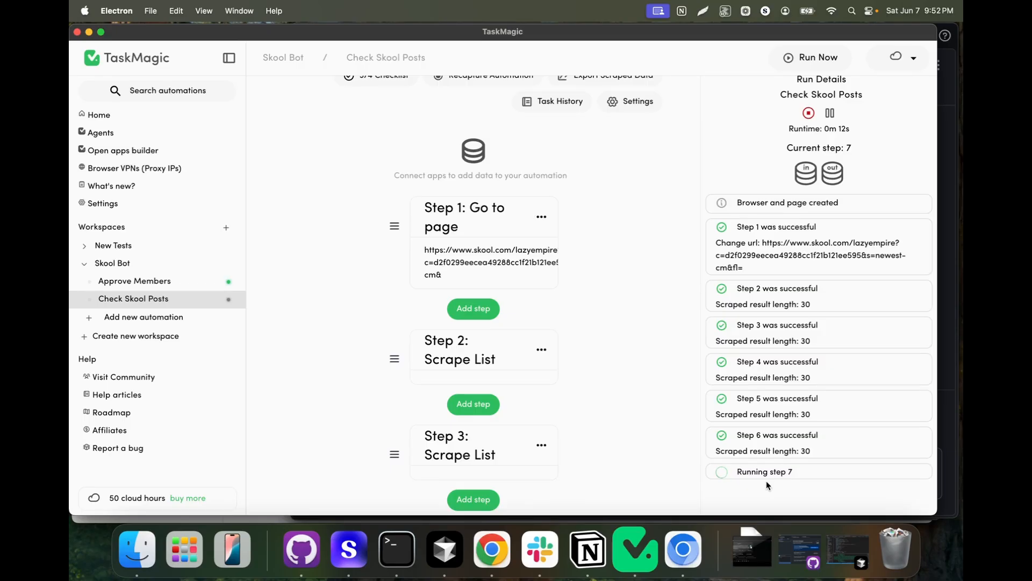
{"action": "mouse_move", "coordinate": [774, 441]}
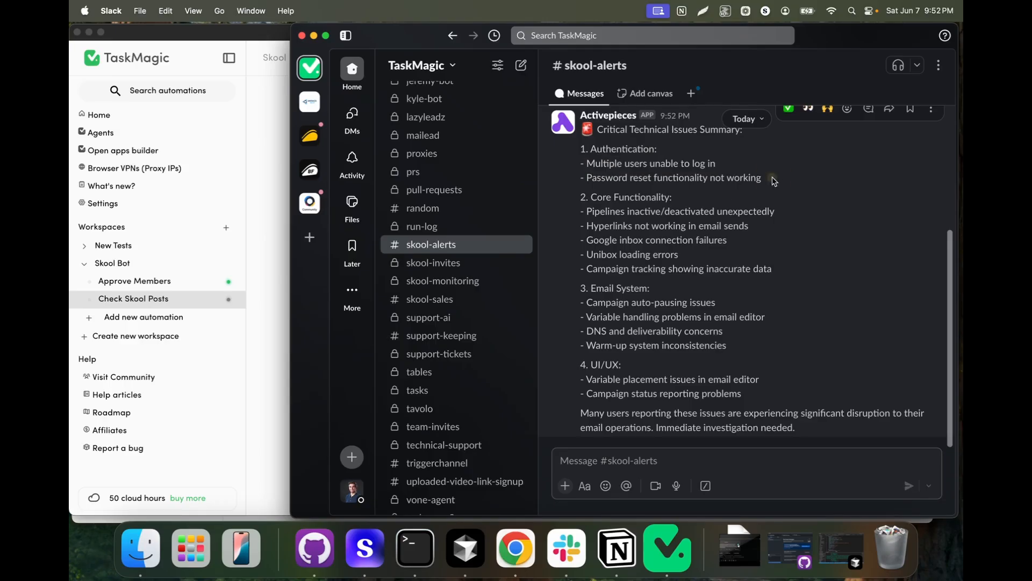
Step: Highlight the authentication issues in the #skool-alerts Critical Technical Issues Summary
{"action": "left_click_drag", "start_coordinate": [588, 163], "coordinate": [761, 177]}
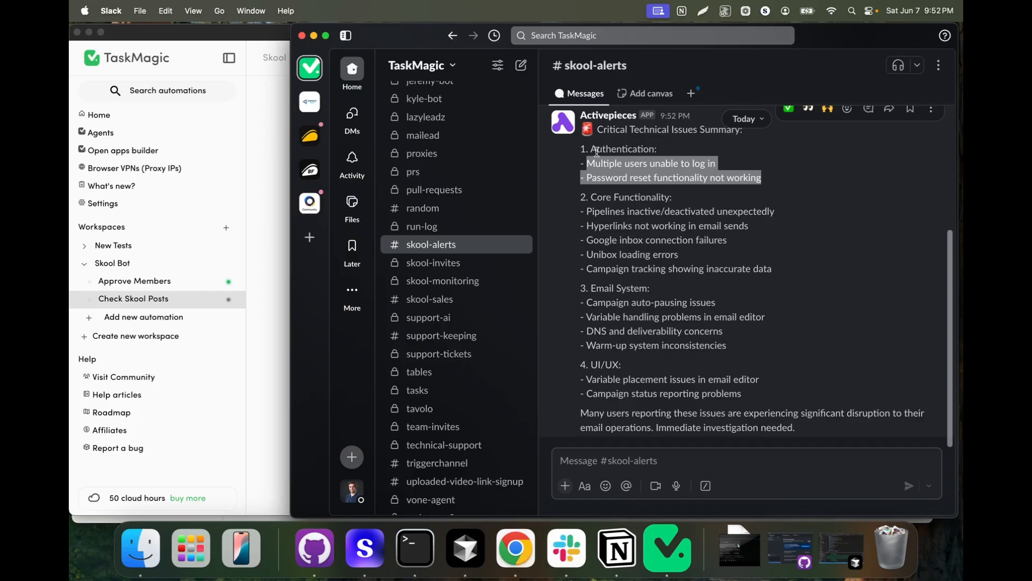
{"action": "mouse_move", "coordinate": [611, 295]}
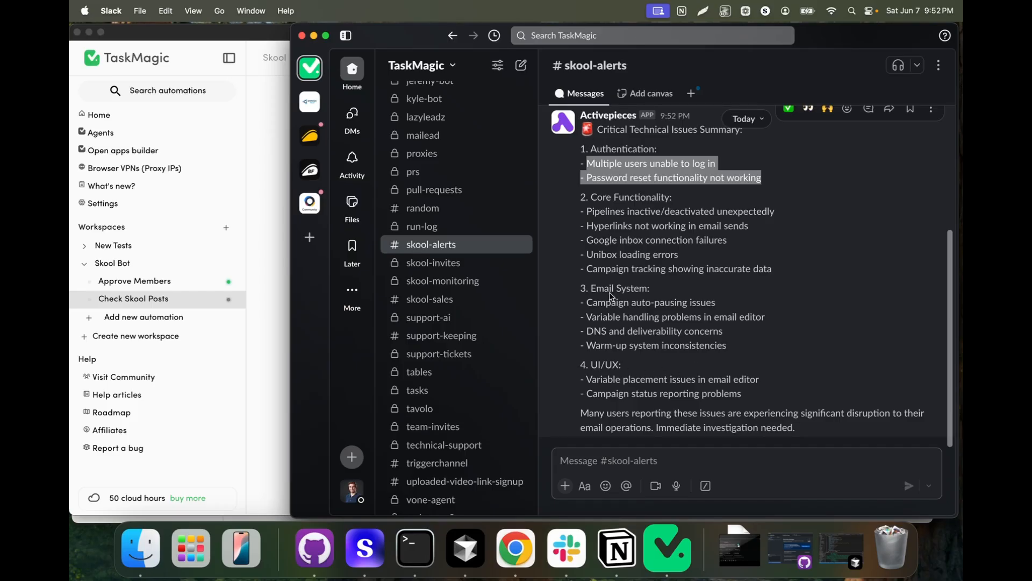
{"action": "mouse_move", "coordinate": [613, 259]}
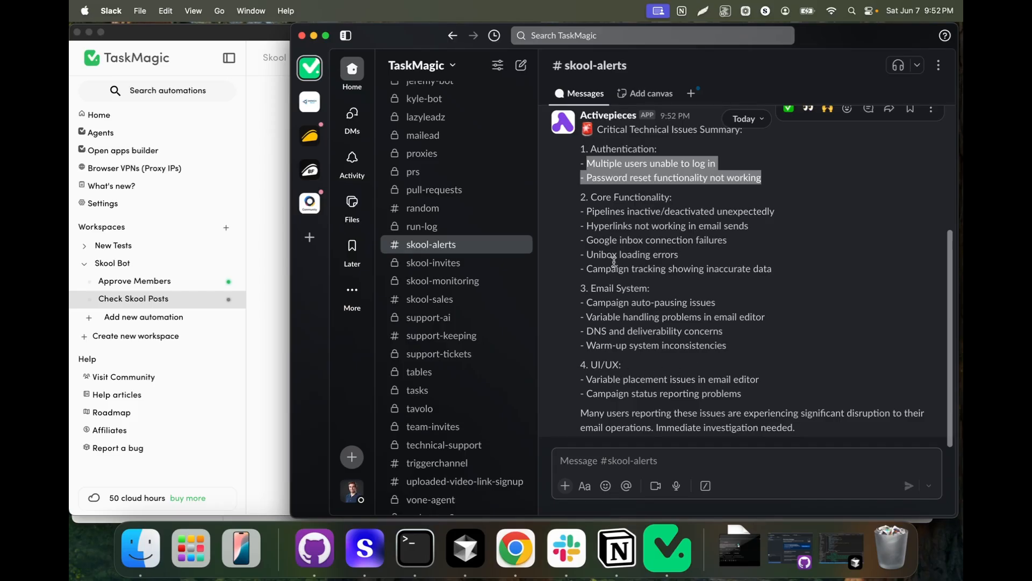
{"action": "mouse_move", "coordinate": [607, 194]}
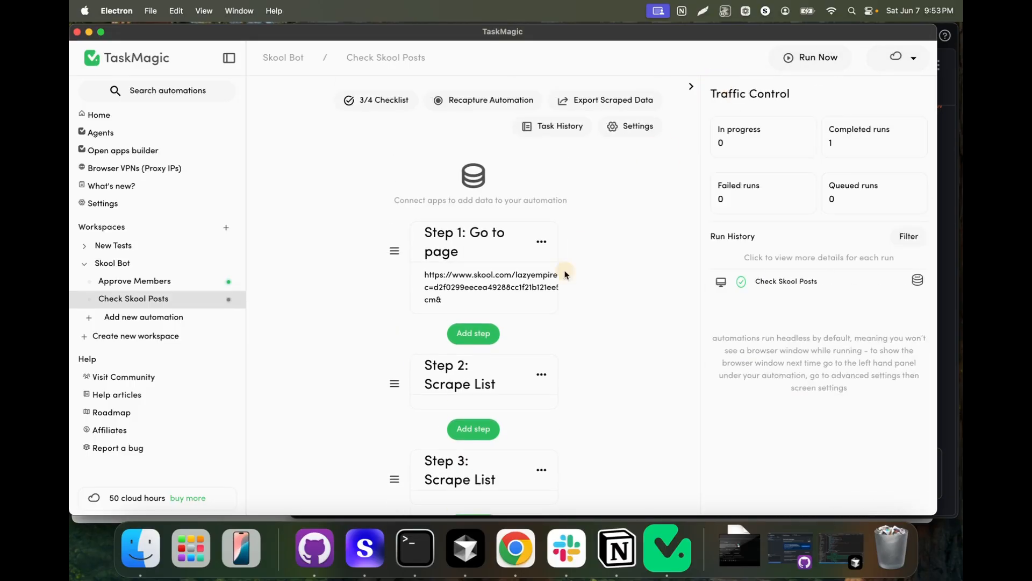
Step: With 1 completed run in Traffic Control, scroll down to Step 7: MCP Runner
{"action": "scroll", "scroll_direction": "down", "scroll_amount": 3}
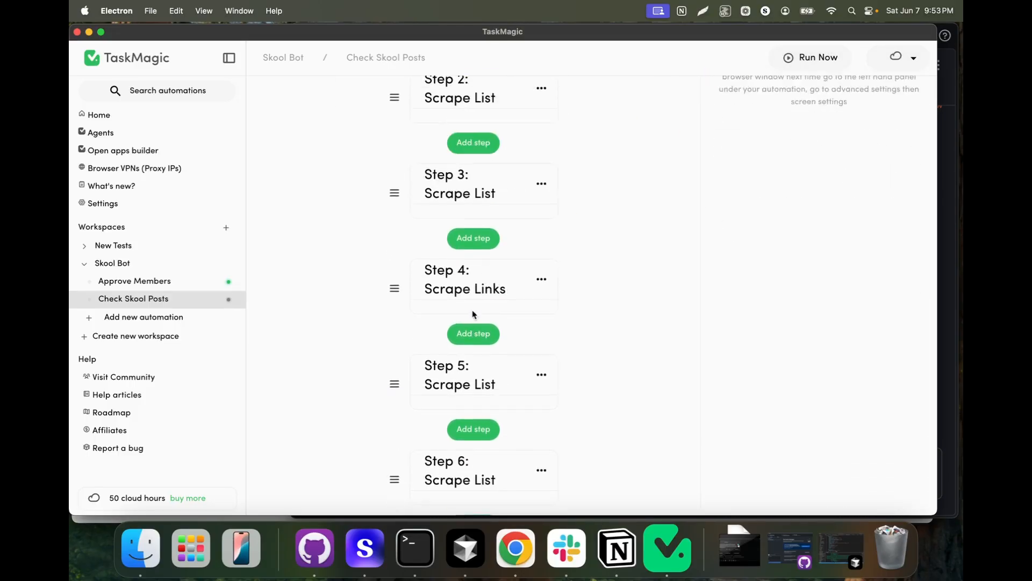
{"action": "scroll", "scroll_direction": "down", "scroll_amount": 3}
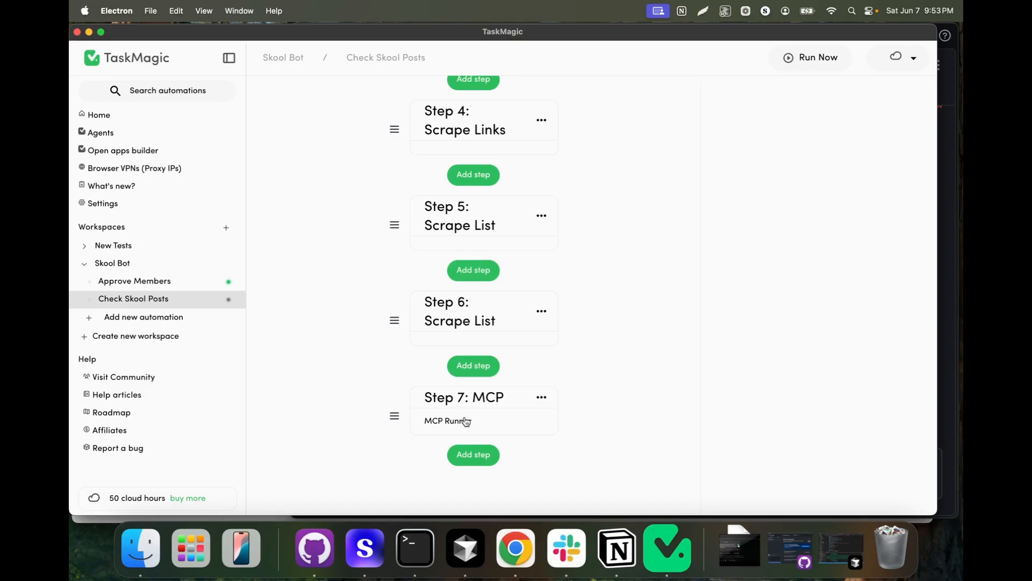
{"action": "mouse_move", "coordinate": [535, 552]}
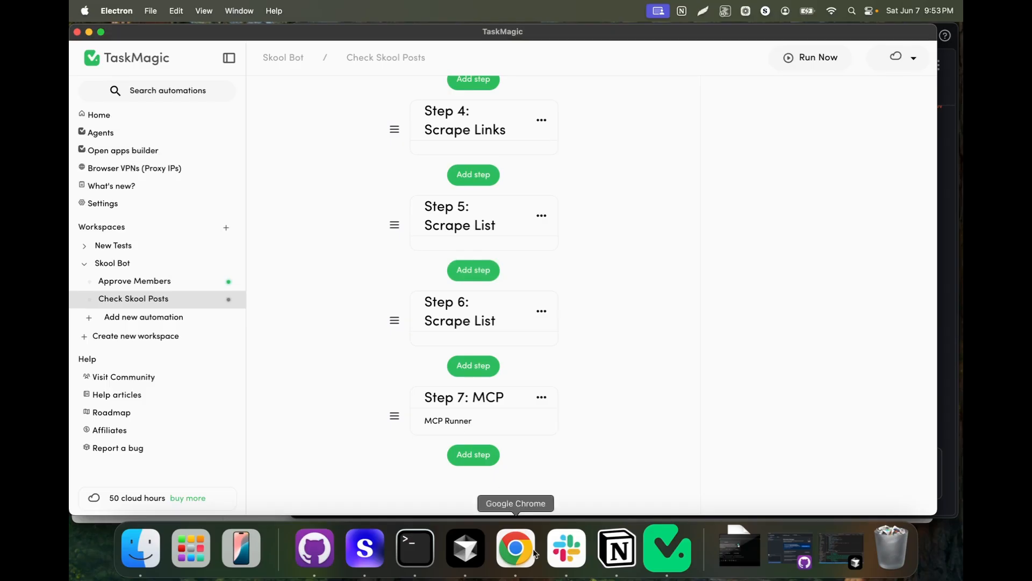